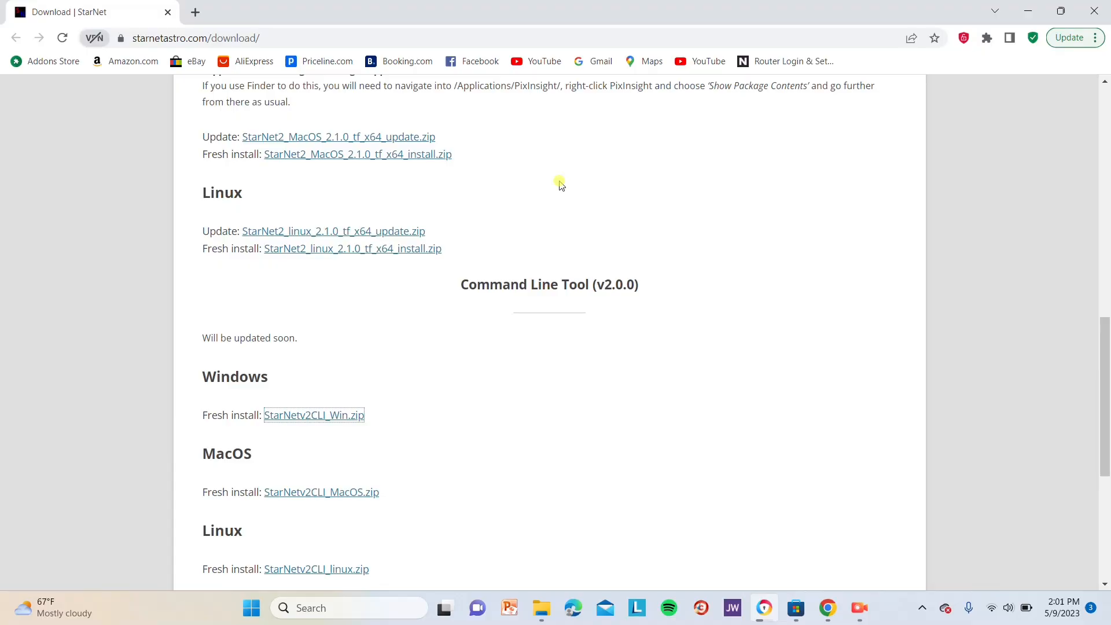
mouse_move(154, 75)
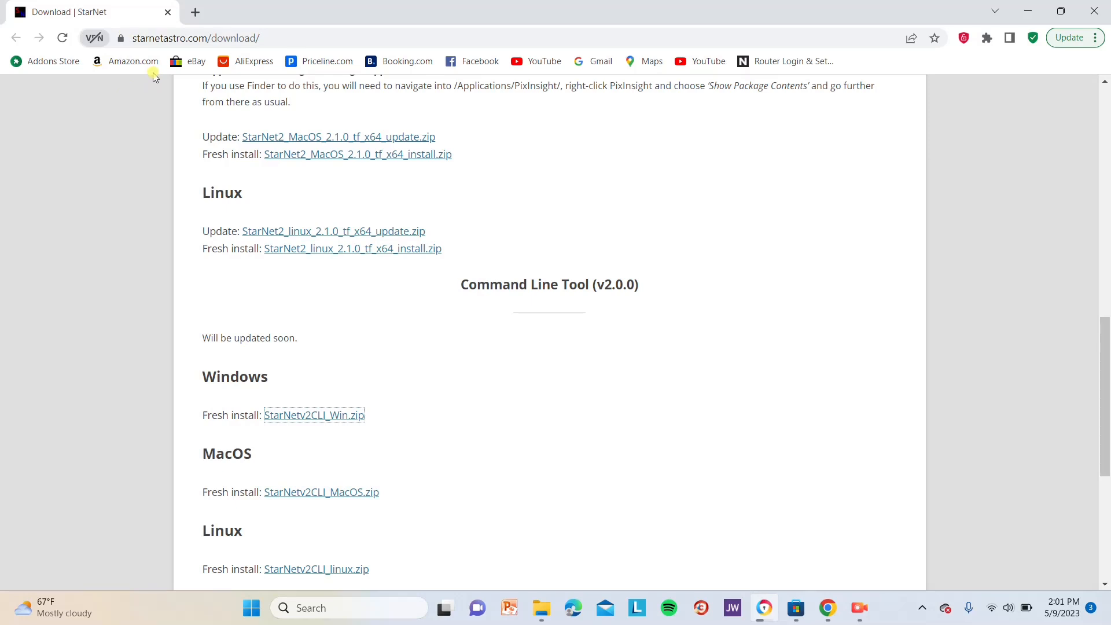
mouse_move(190, 126)
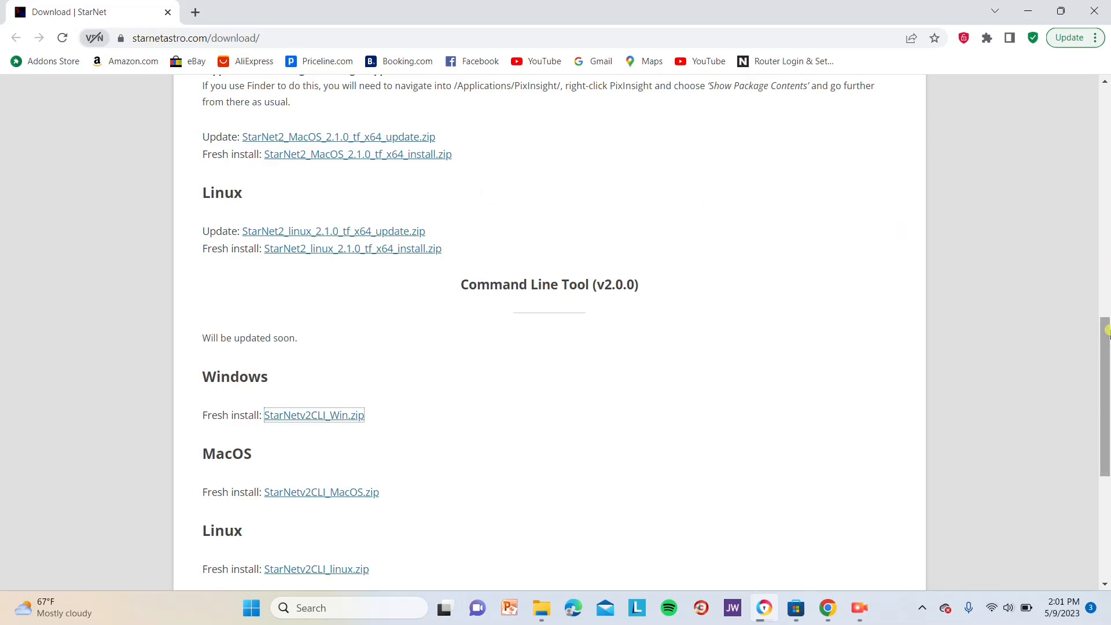
Step: Download StarNetv2CLI_Win.zip and reveal it in the Downloads folder
scroll("down", 3)
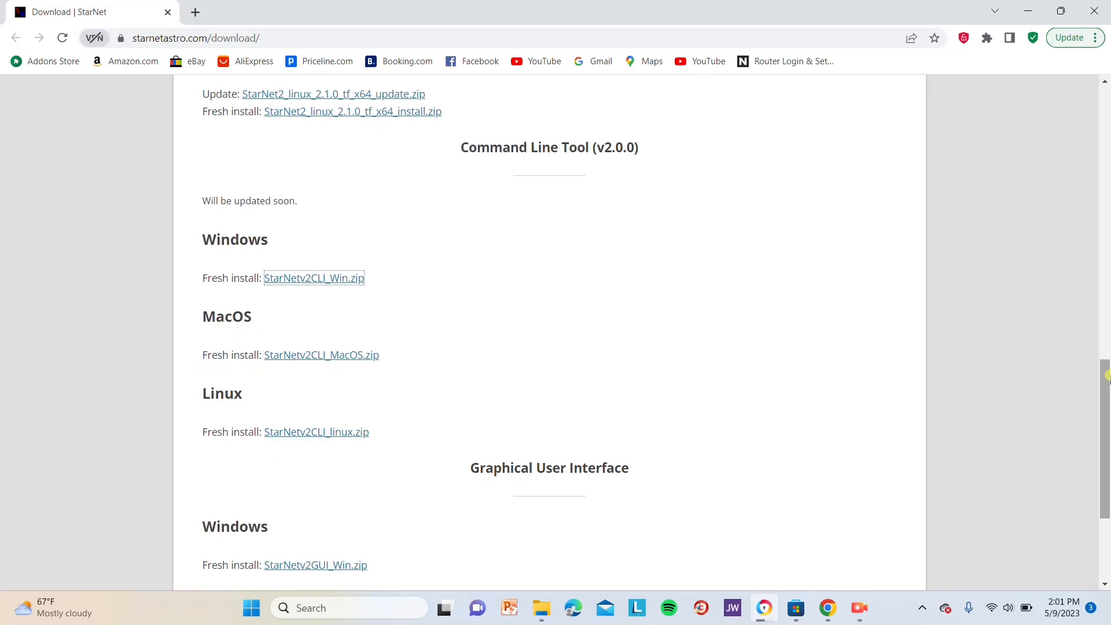
mouse_move(608, 261)
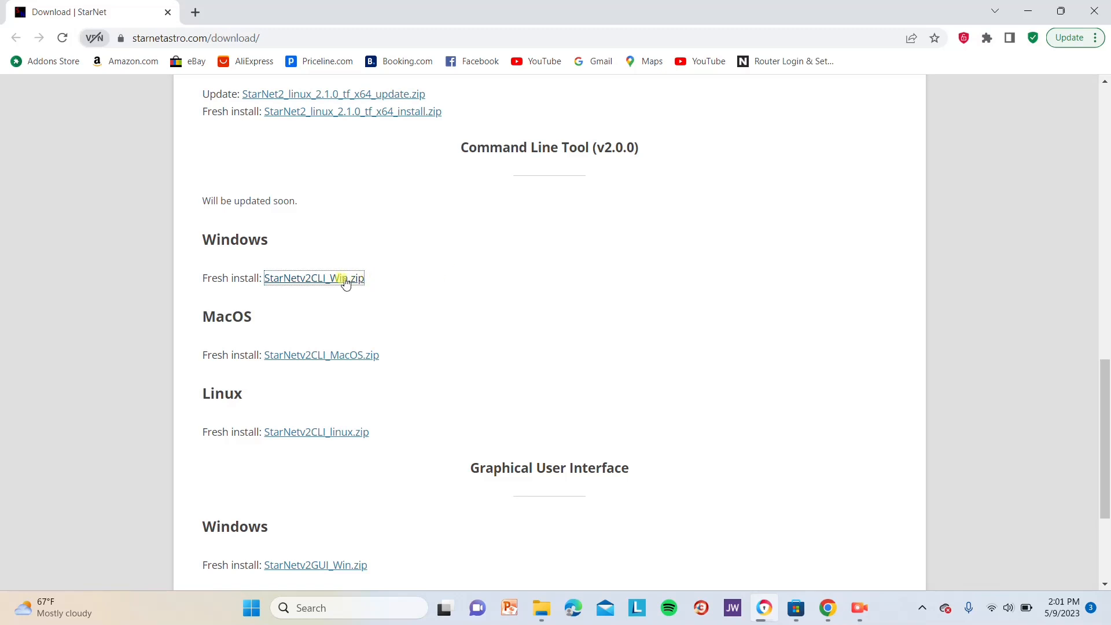
left_click(340, 278)
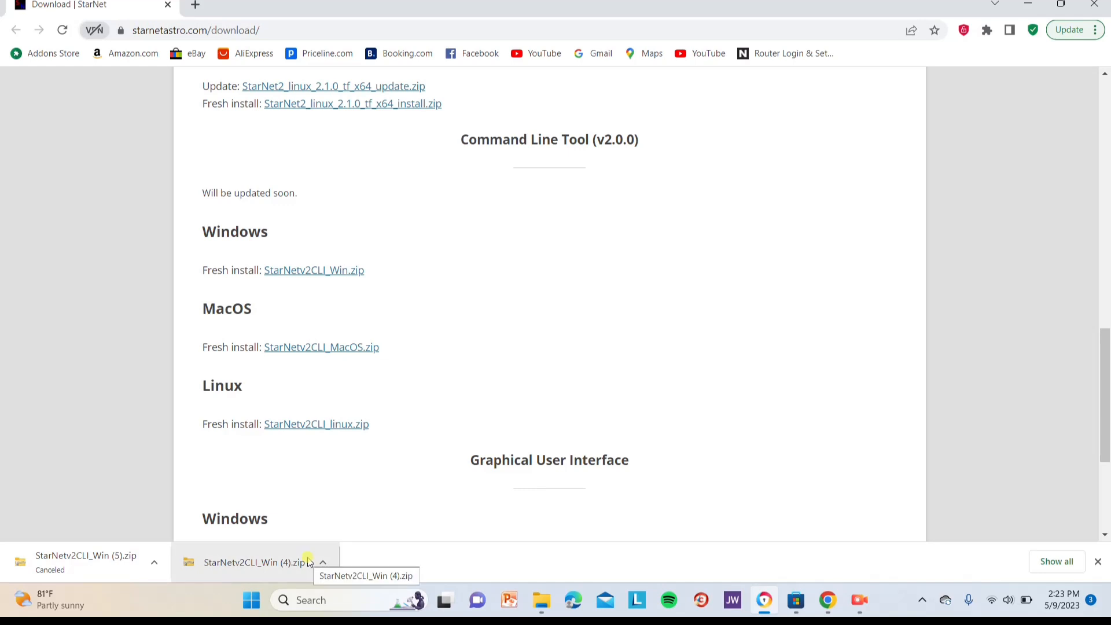
left_click(322, 562)
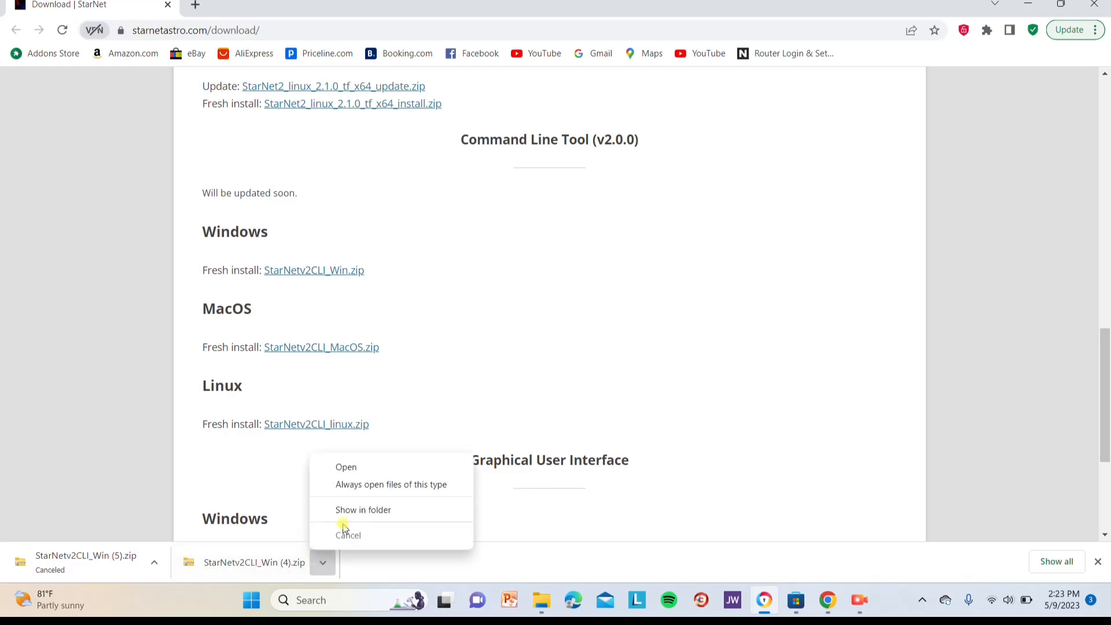
left_click(363, 510)
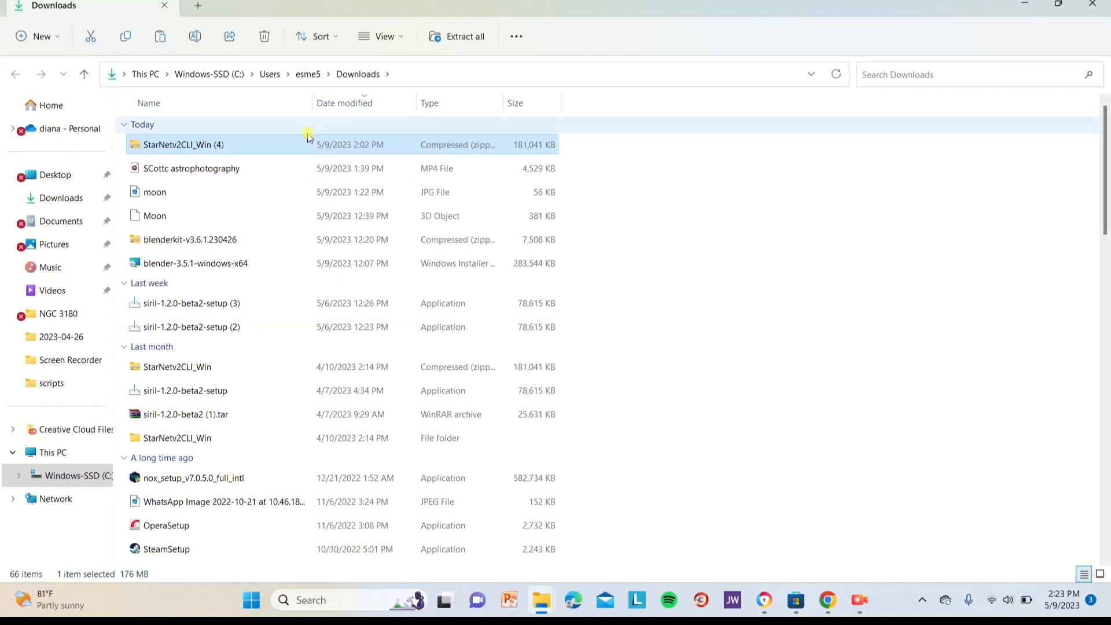
Step: Copy the StarNetv2CLI_Win folder from the zip into C:\Program Files with admin permission and look inside it
double_click(174, 144)
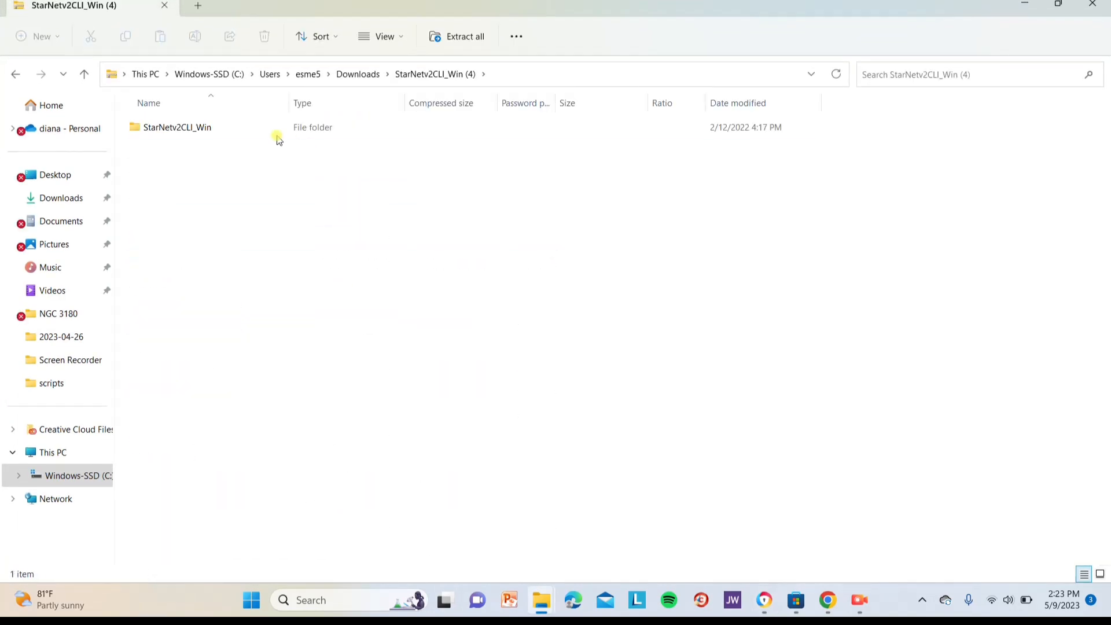
left_click(177, 128)
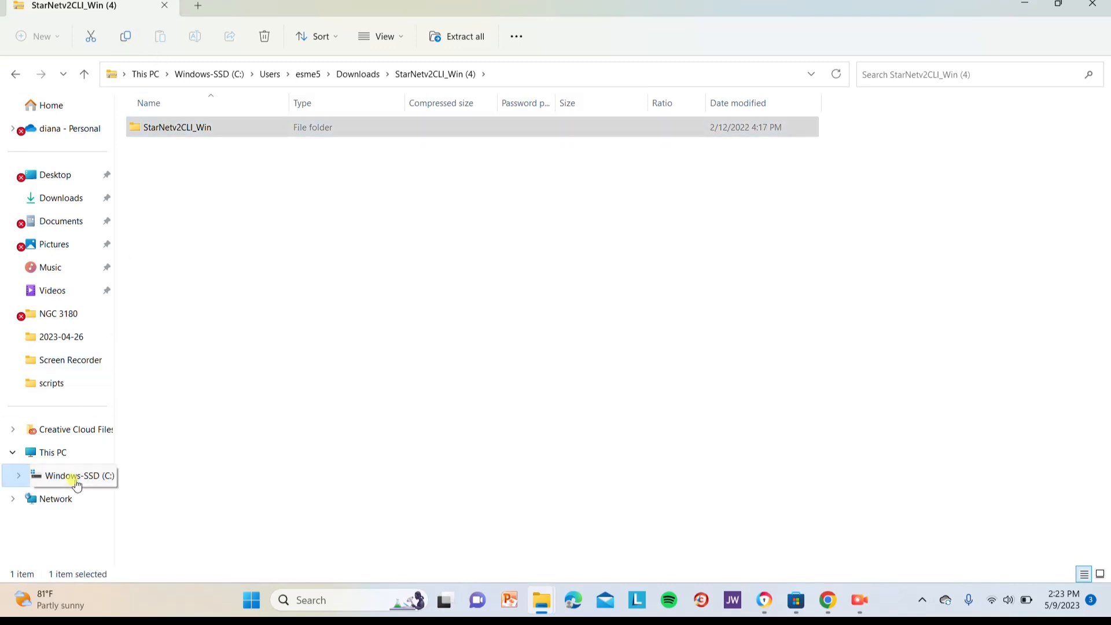
left_click(76, 476)
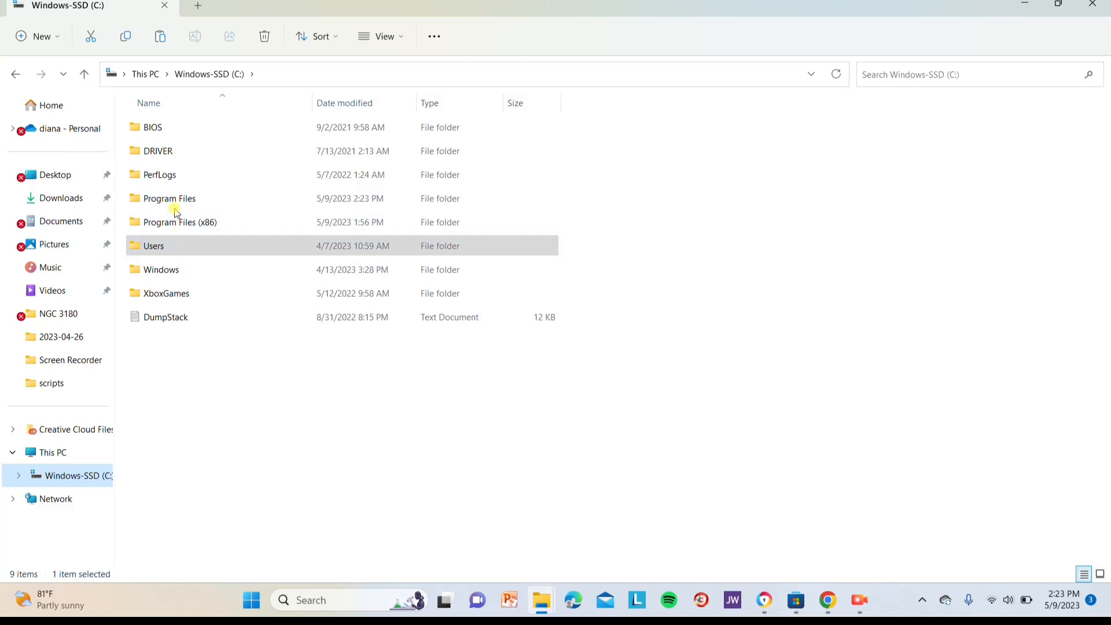
right_click(603, 330)
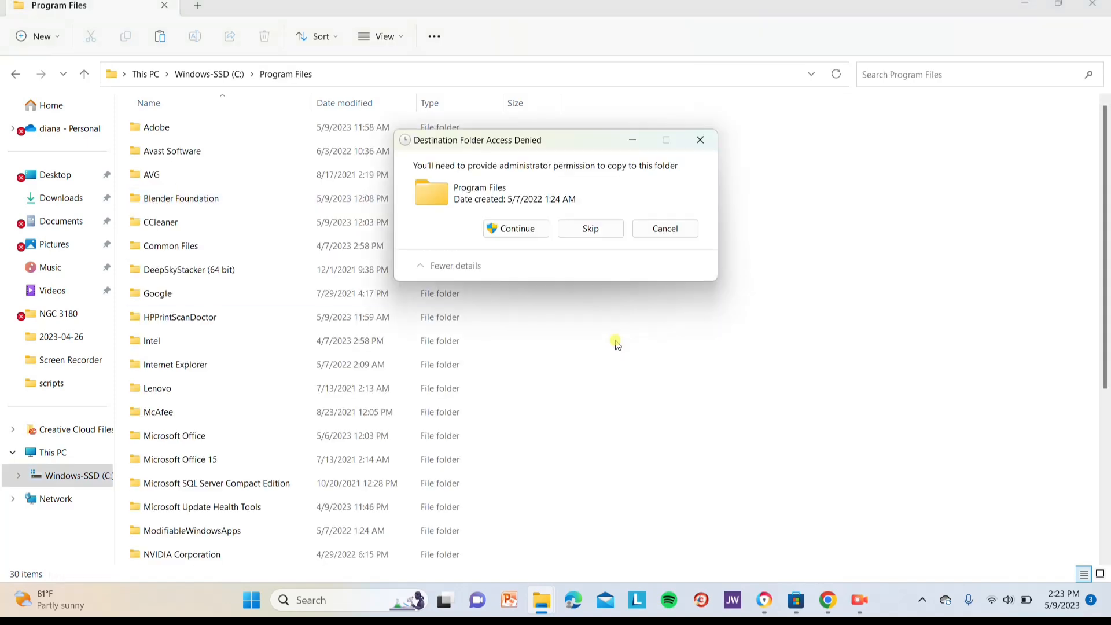
left_click(516, 229)
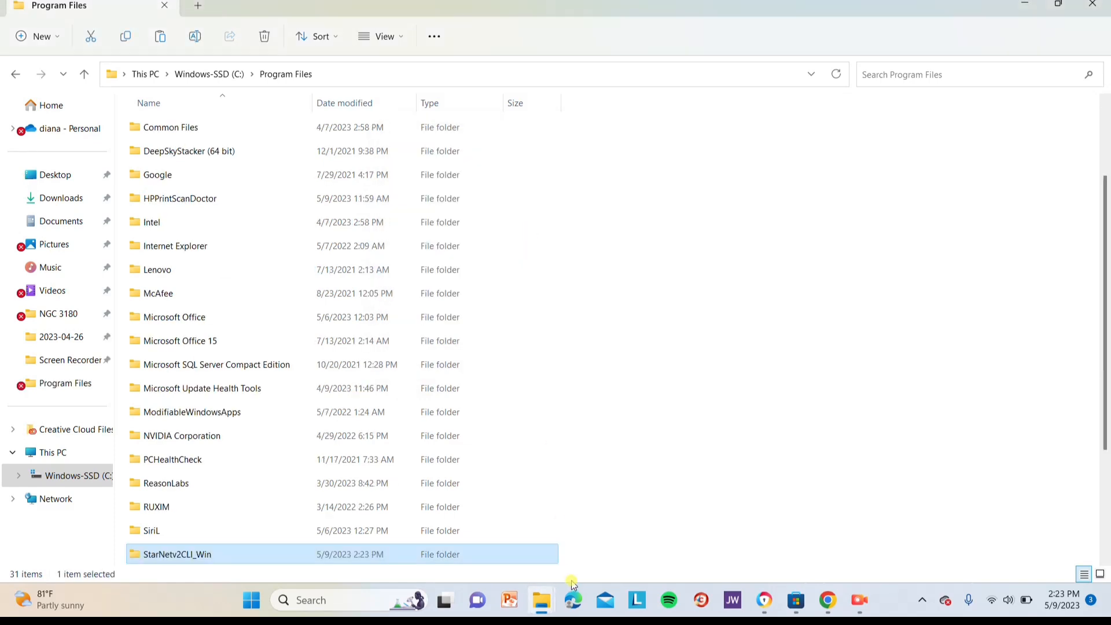
scroll("down", 3)
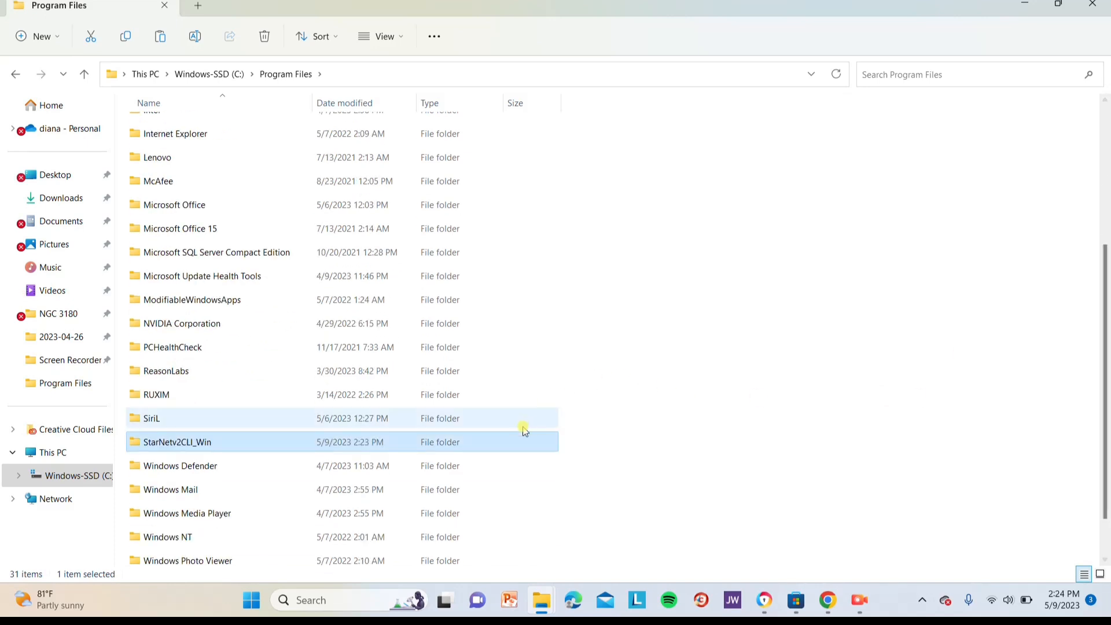
double_click(195, 442)
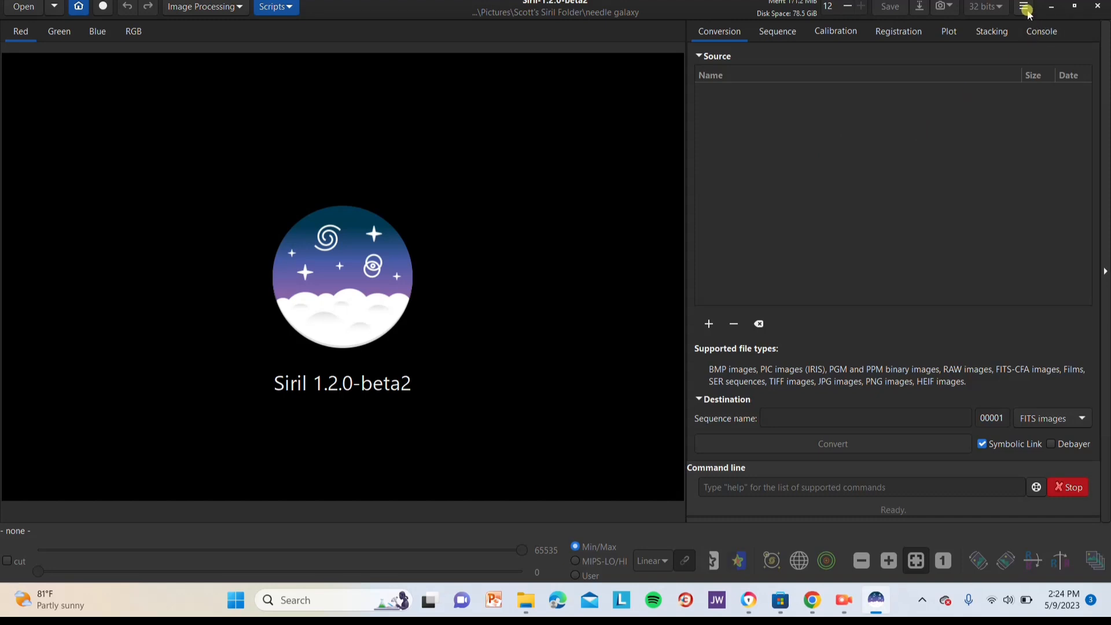
Step: Show the Software Location settings on the Miscellaneous page of Siril's Preferences
left_click(1024, 7)
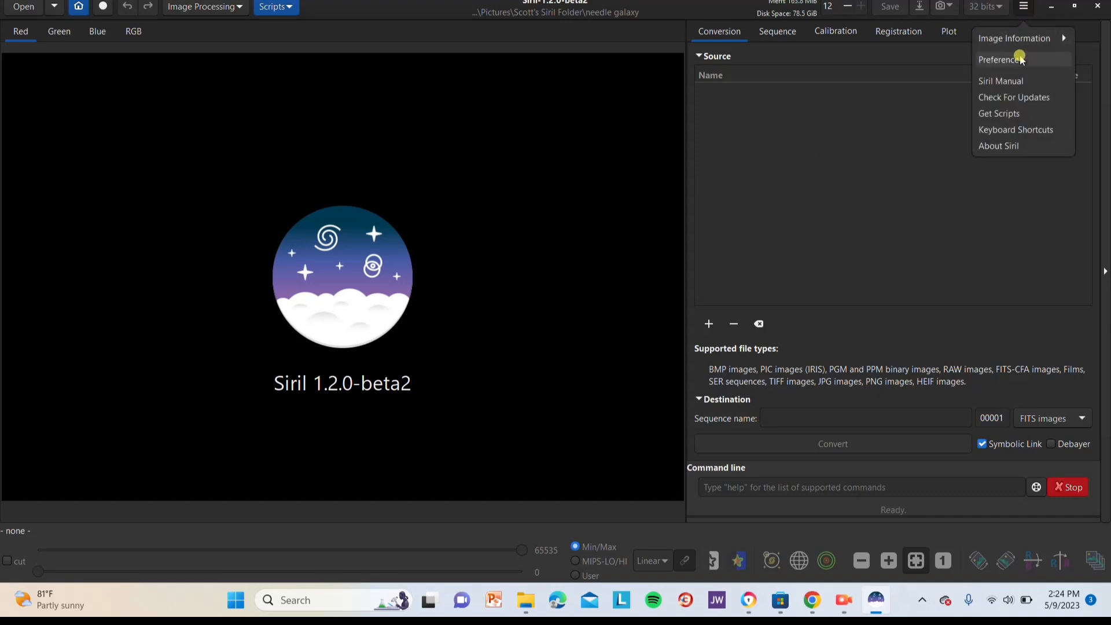
left_click(1009, 59)
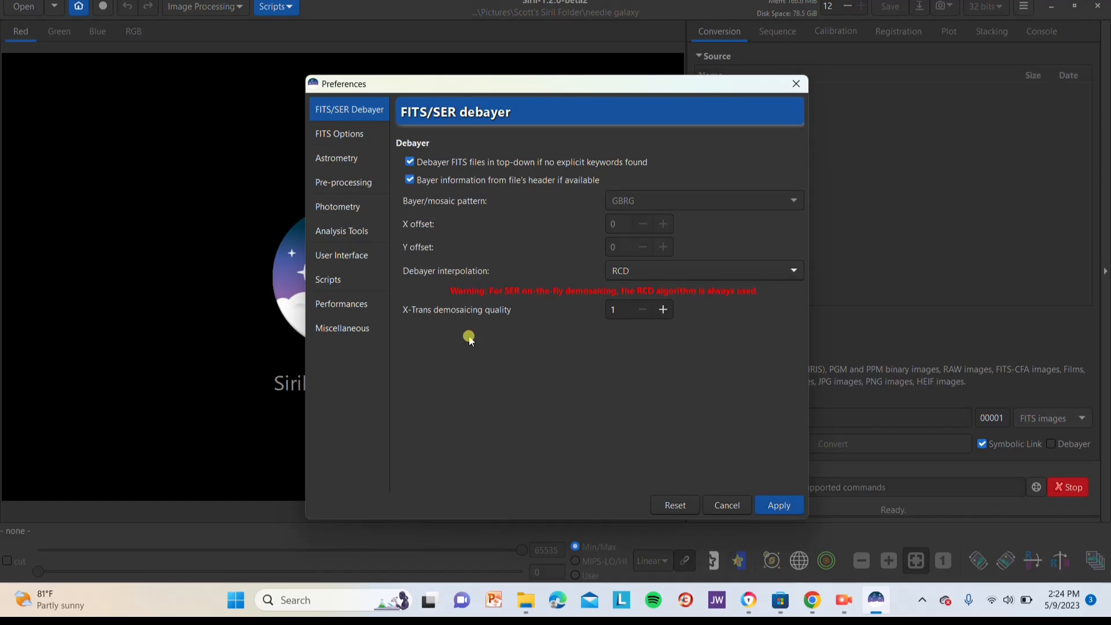
left_click(342, 328)
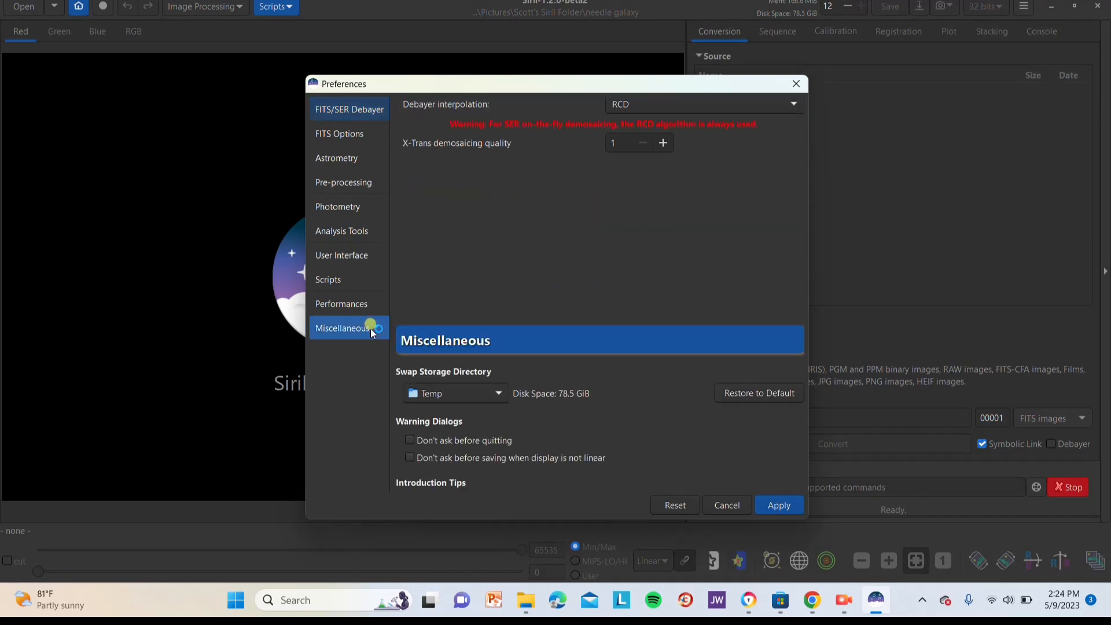
left_click(349, 327)
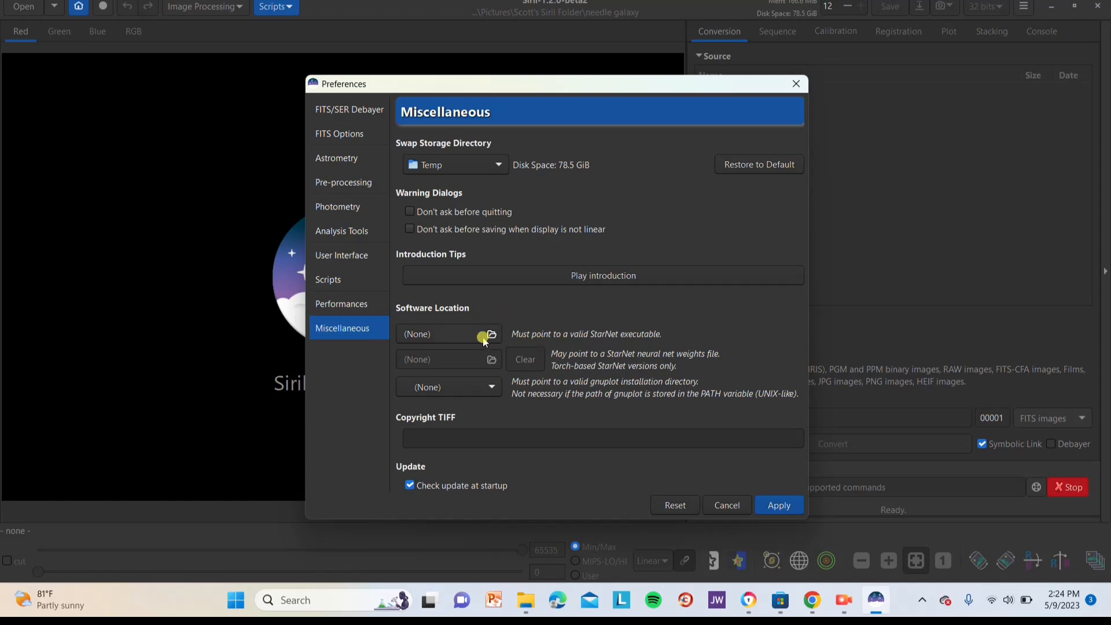
mouse_move(490, 335)
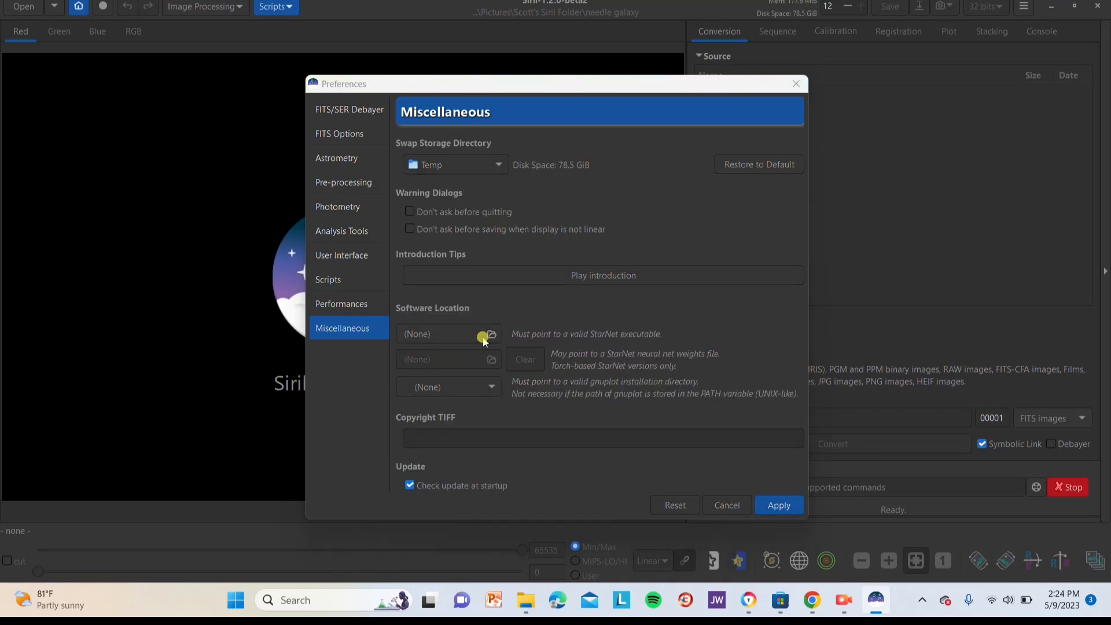
Step: Point the StarNet executable to C:\Program Files\StarNetv2CLI_Win\starnet++.exe
left_click(492, 334)
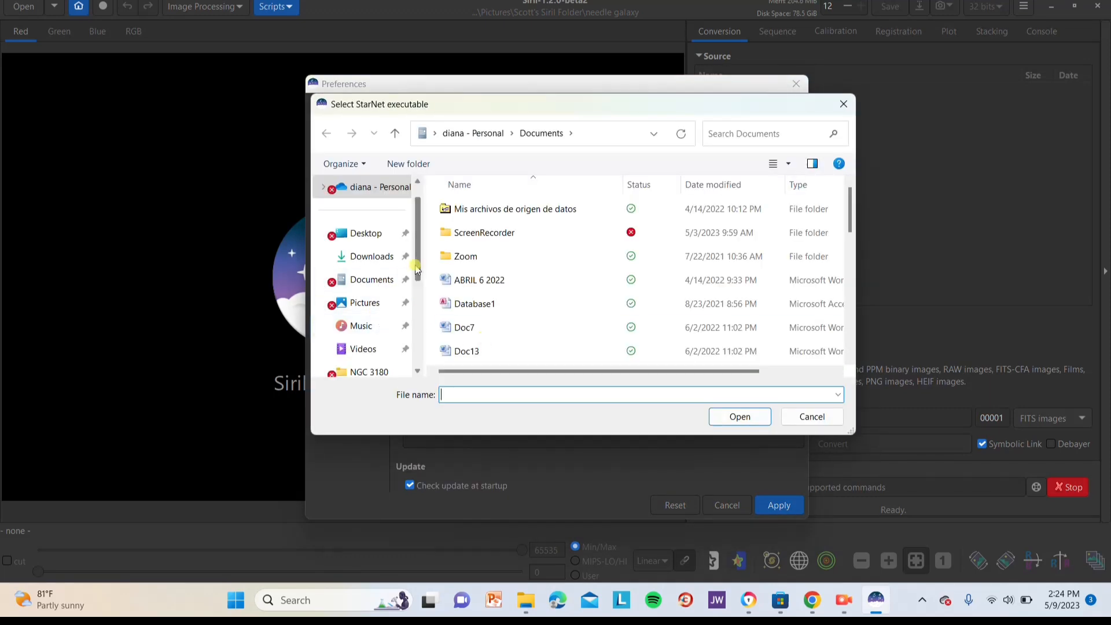
scroll("down", 3)
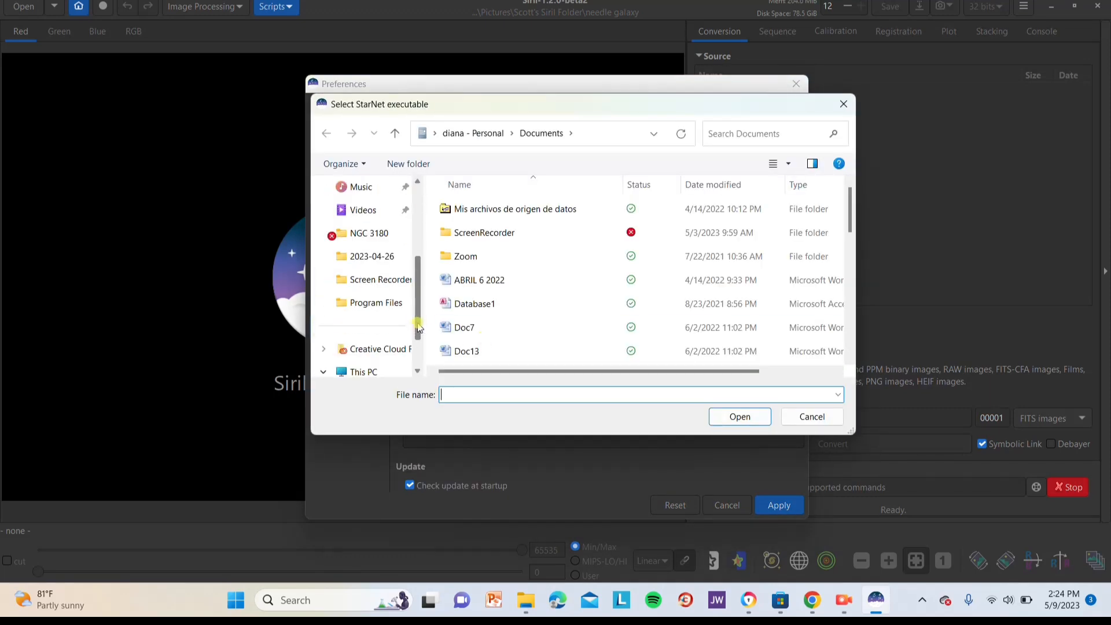
left_click(383, 349)
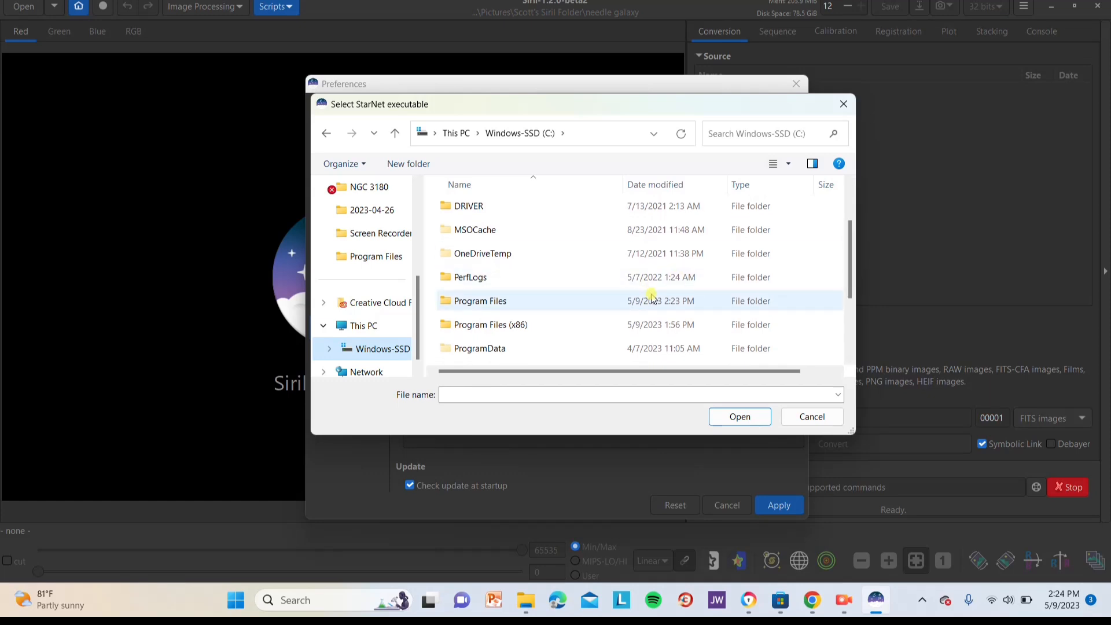
double_click(480, 301)
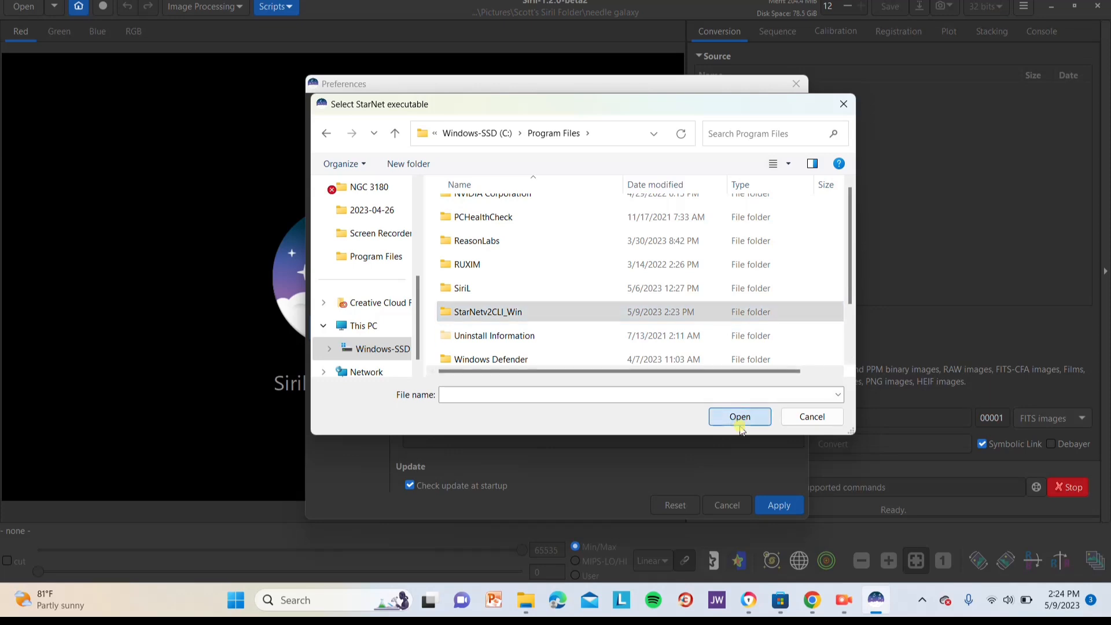
double_click(488, 312)
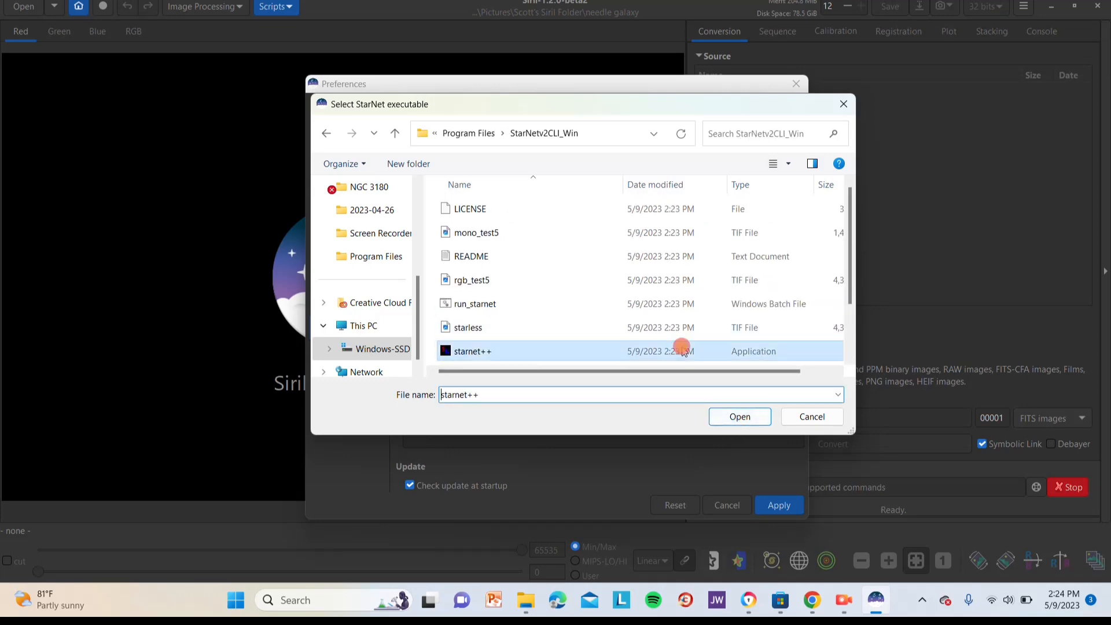
left_click(740, 416)
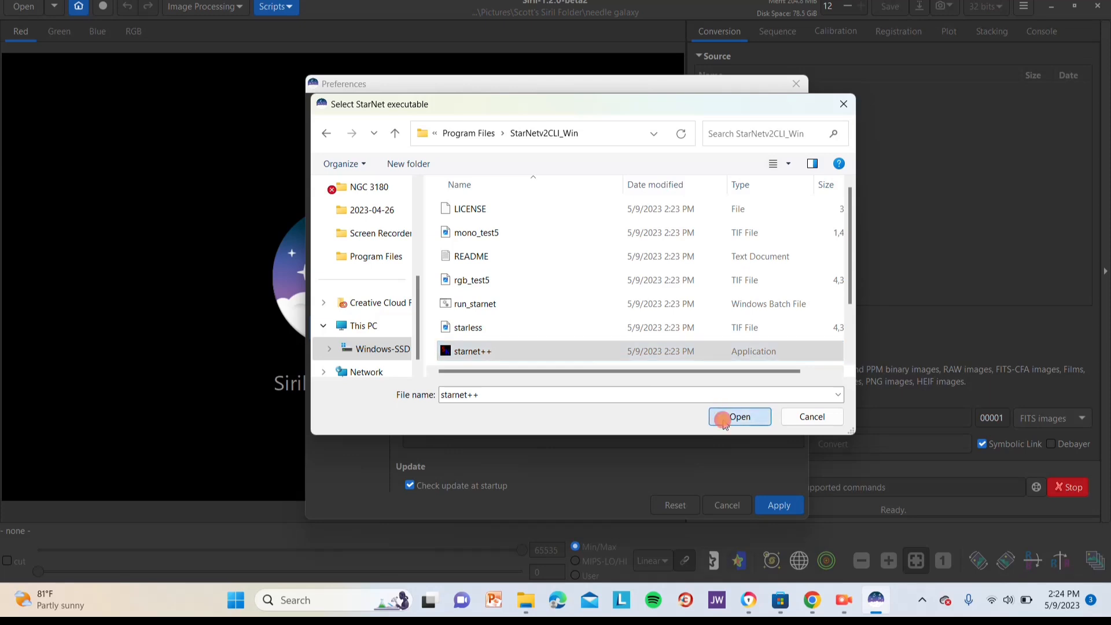
left_click(739, 417)
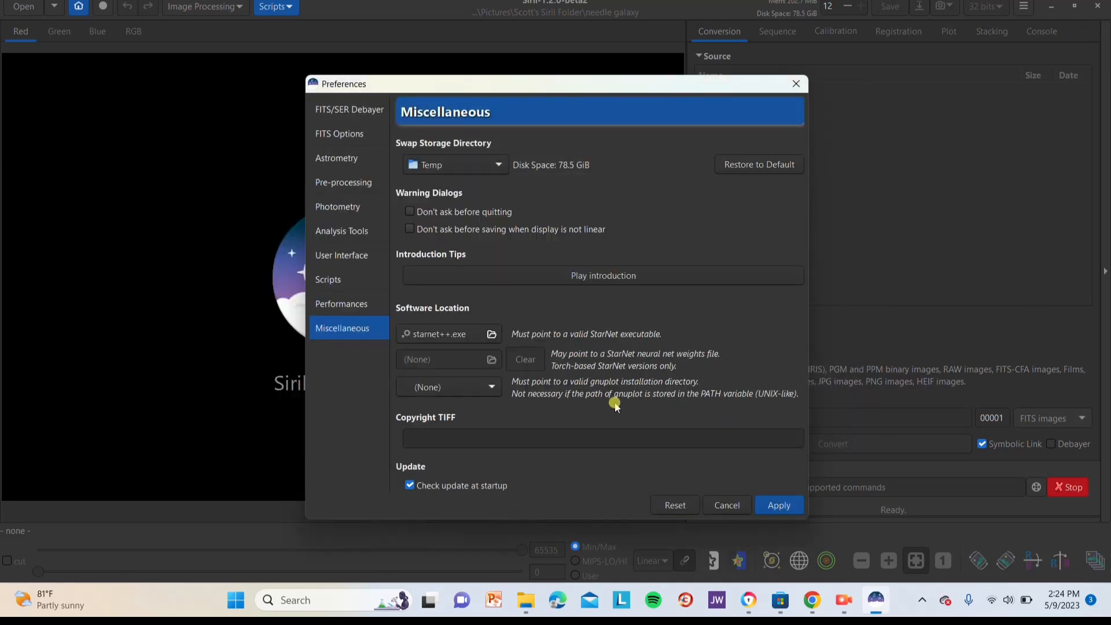
mouse_move(549, 340)
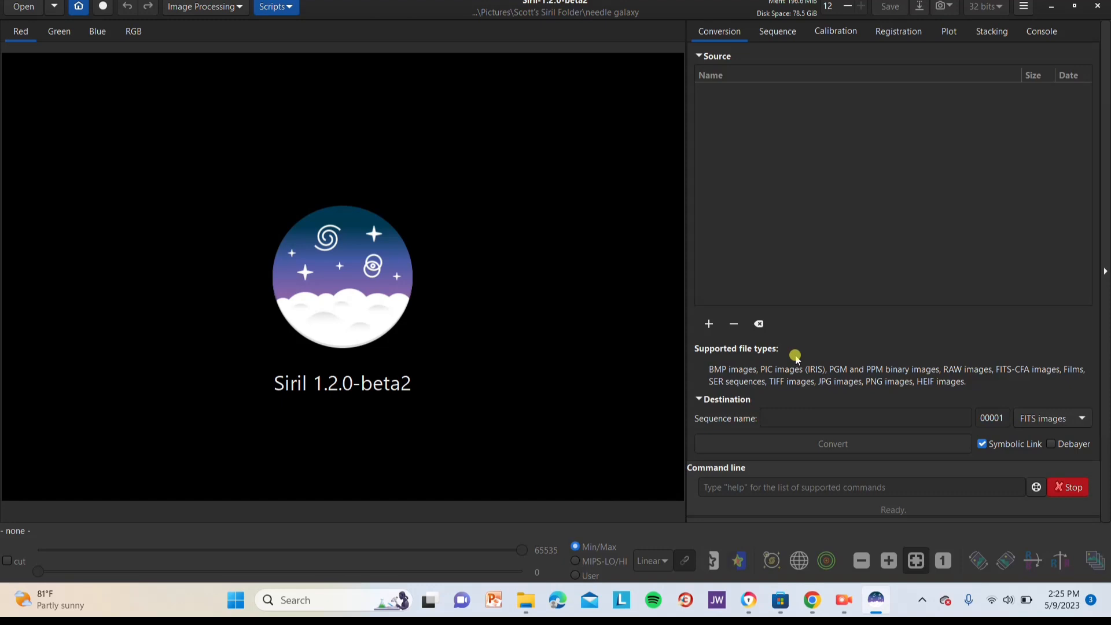
mouse_move(277, 124)
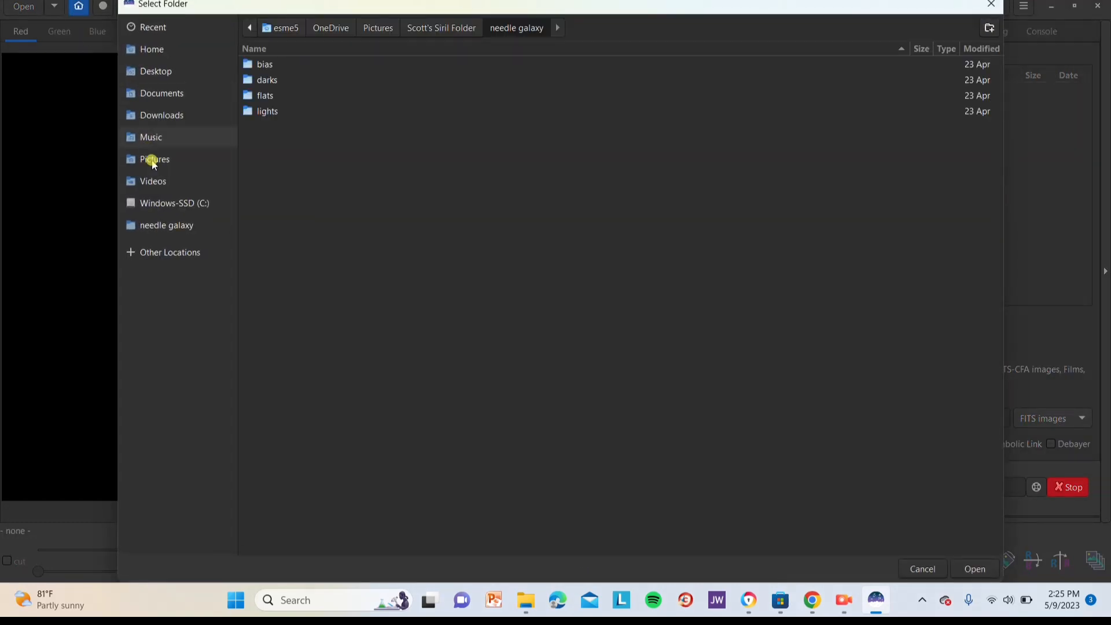
Step: Choose the 'needle galaxy' folder as Siril's working directory
left_click(155, 160)
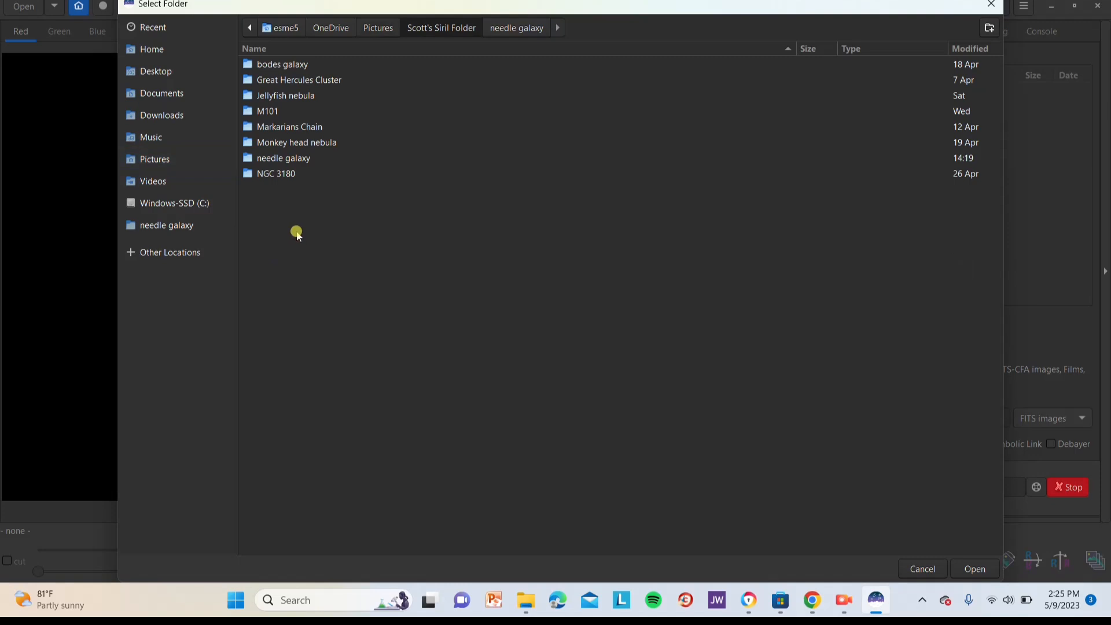
left_click(283, 158)
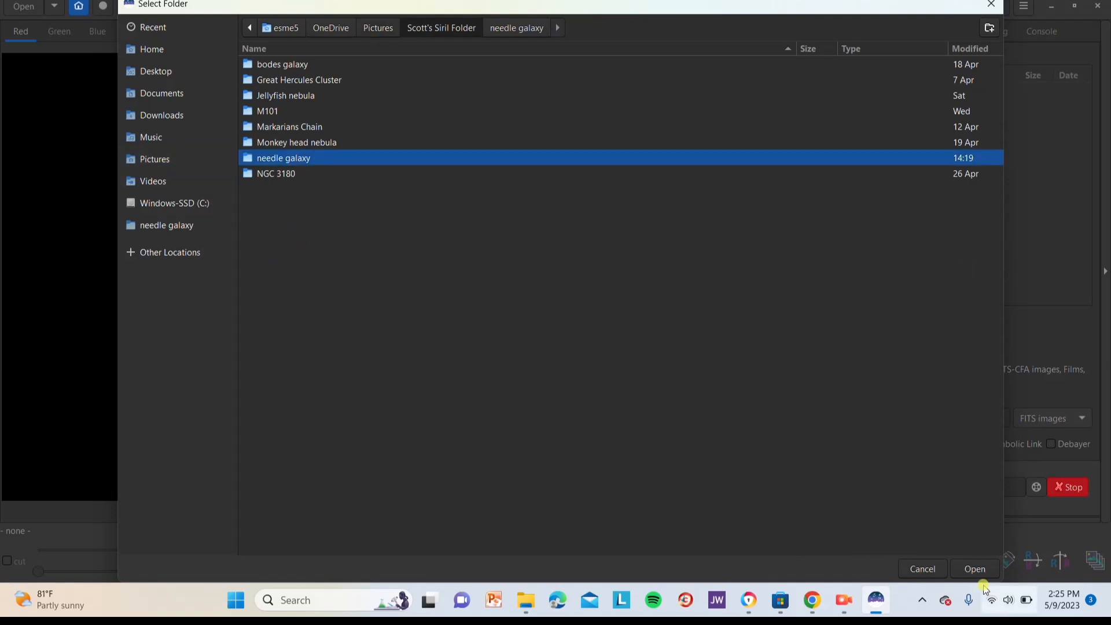
left_click(975, 569)
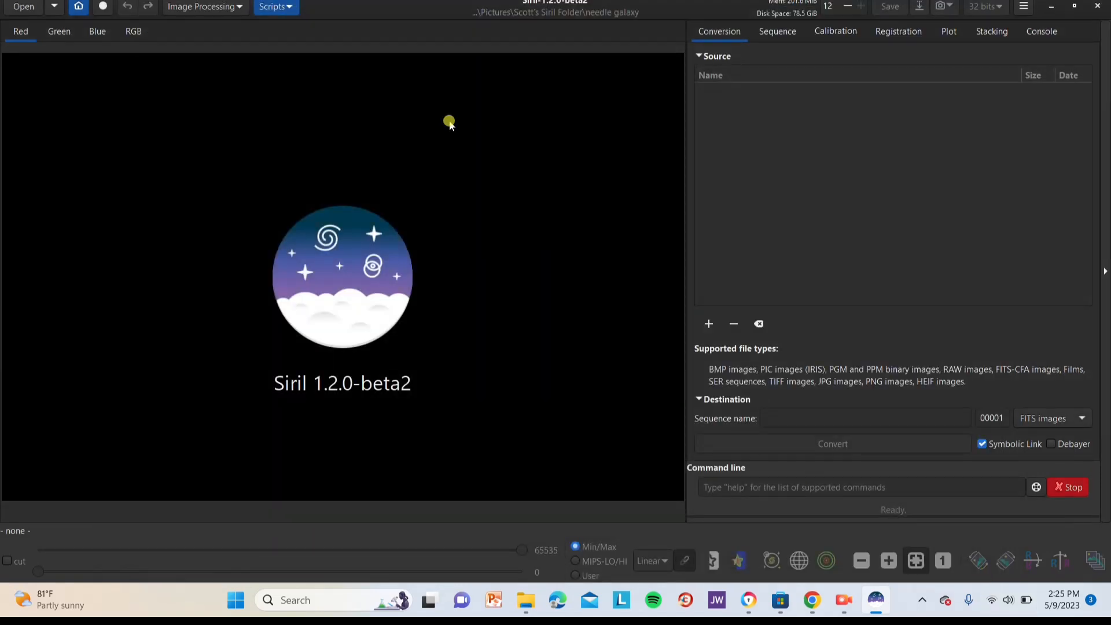
Step: Run the OSC_Preprocessing_WithoutDBF script to stack the 700 frames into result.fit
left_click(275, 7)
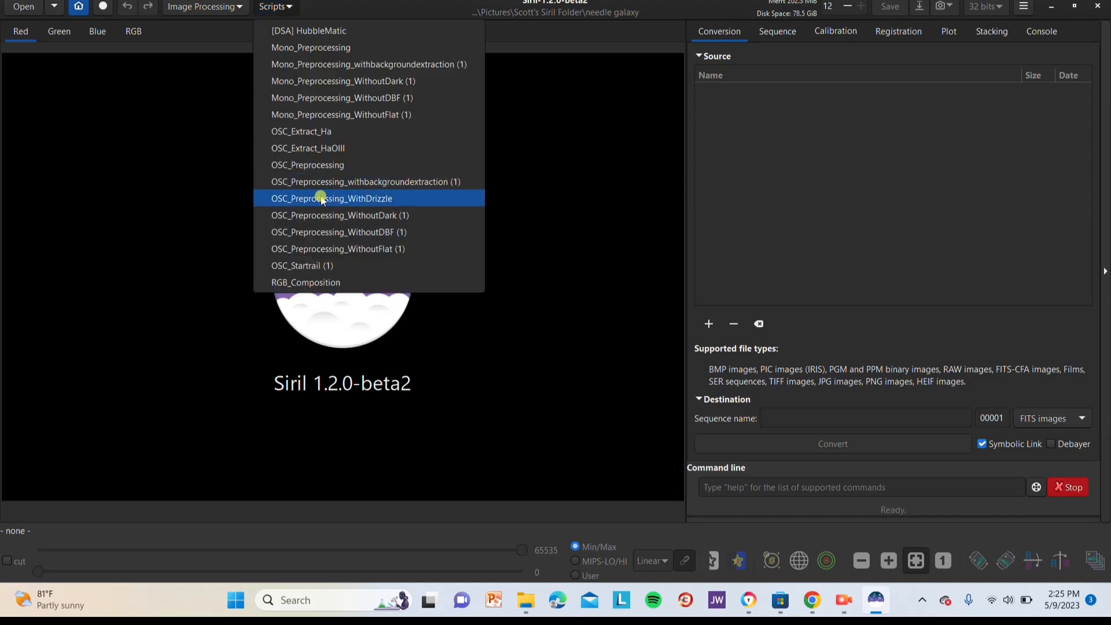
mouse_move(327, 232)
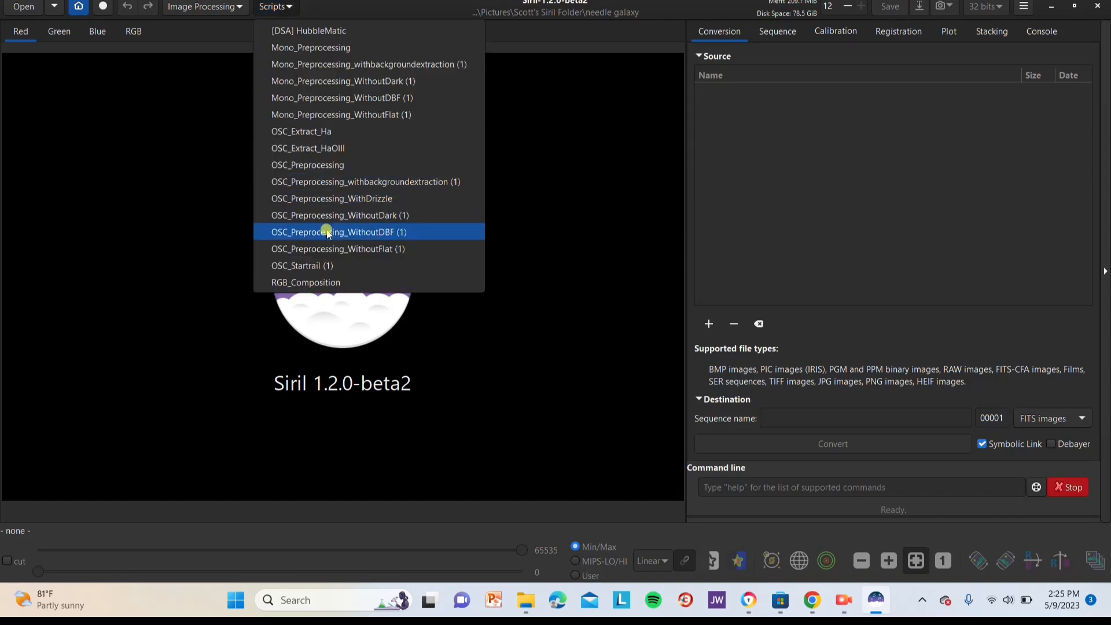
left_click(327, 232)
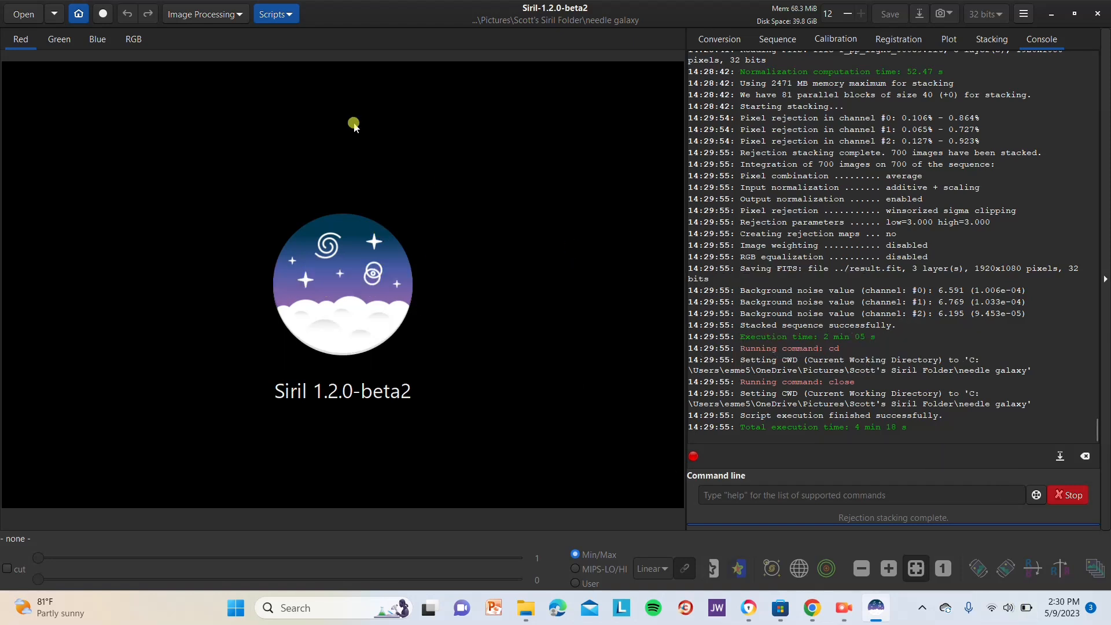
mouse_move(265, 104)
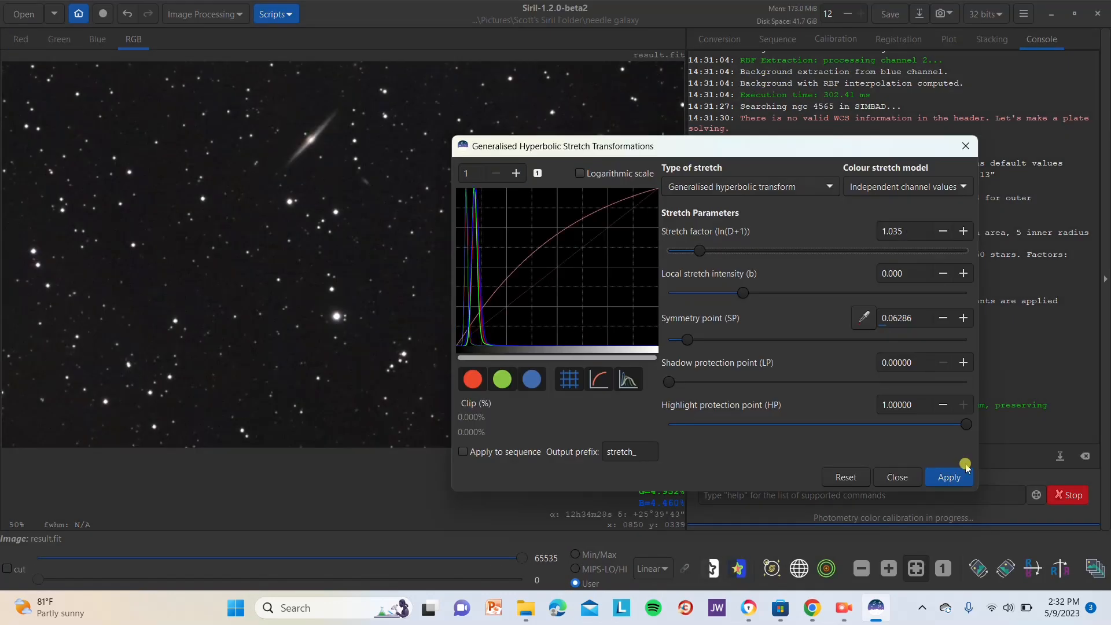
Step: Apply the Generalised Hyperbolic Stretch to the stacked result.fit image
left_click(949, 476)
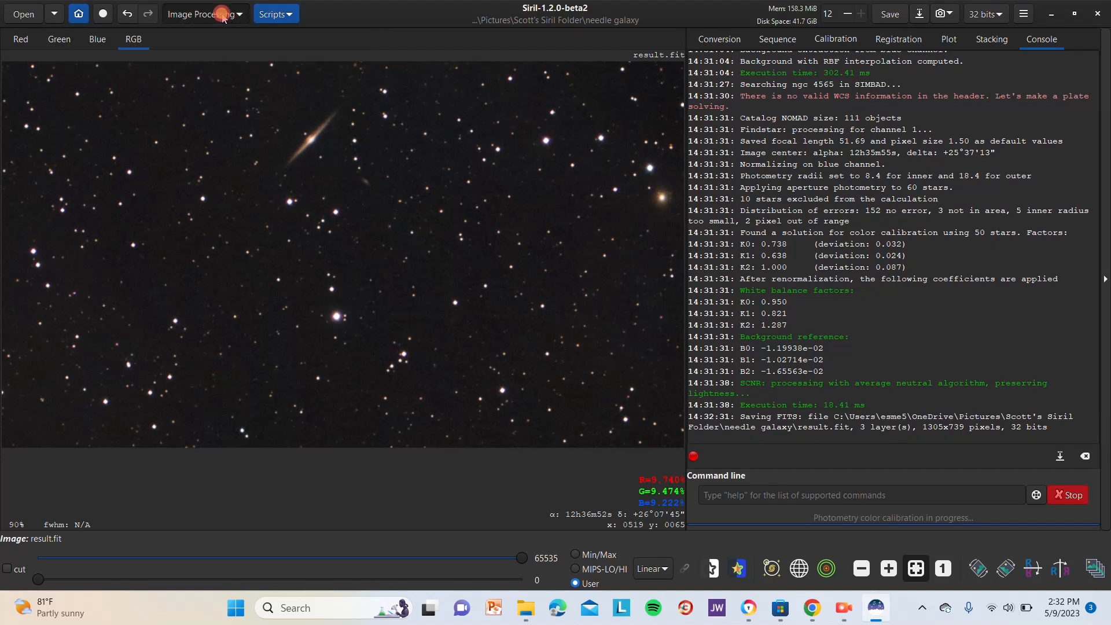
left_click(206, 14)
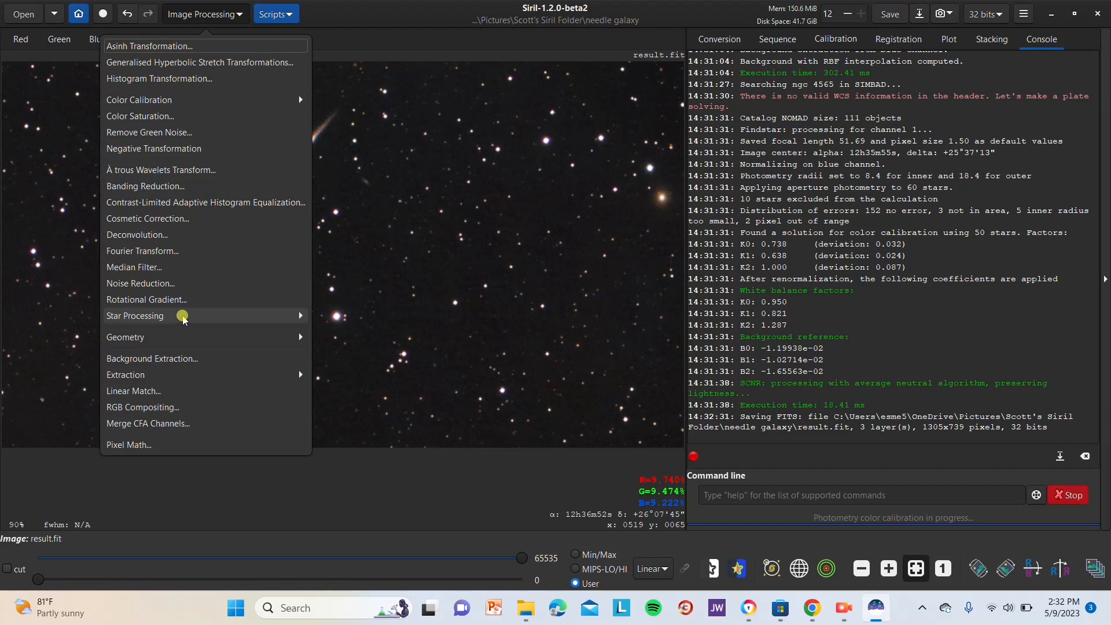
Step: Run StarNet Star Removal with Upsample x2 and Recompose stars on completion enabled
left_click(135, 315)
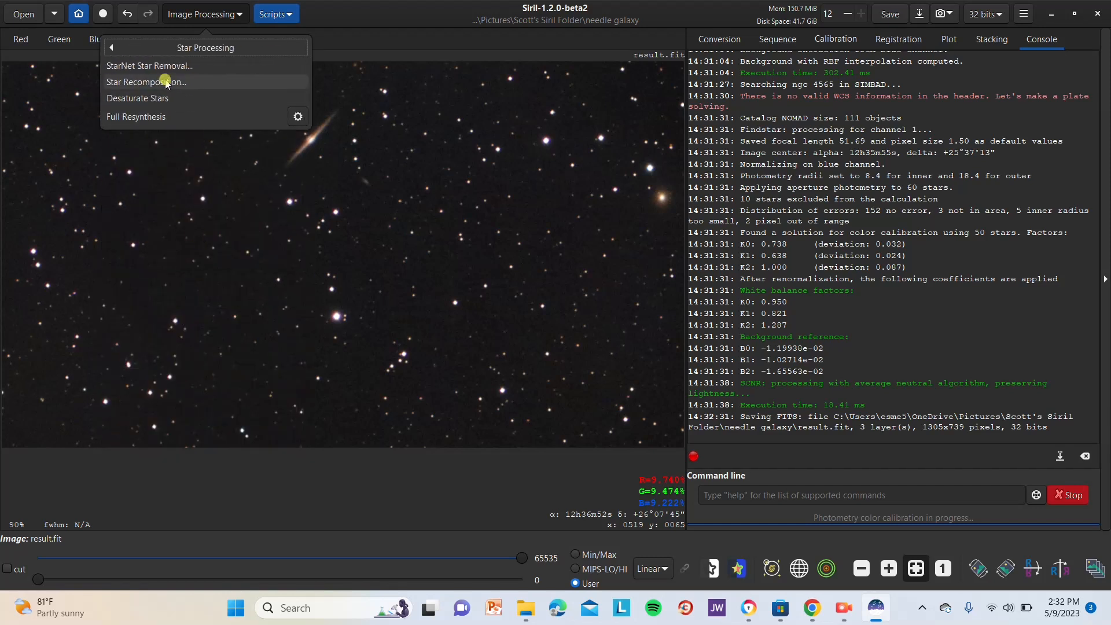
left_click(154, 65)
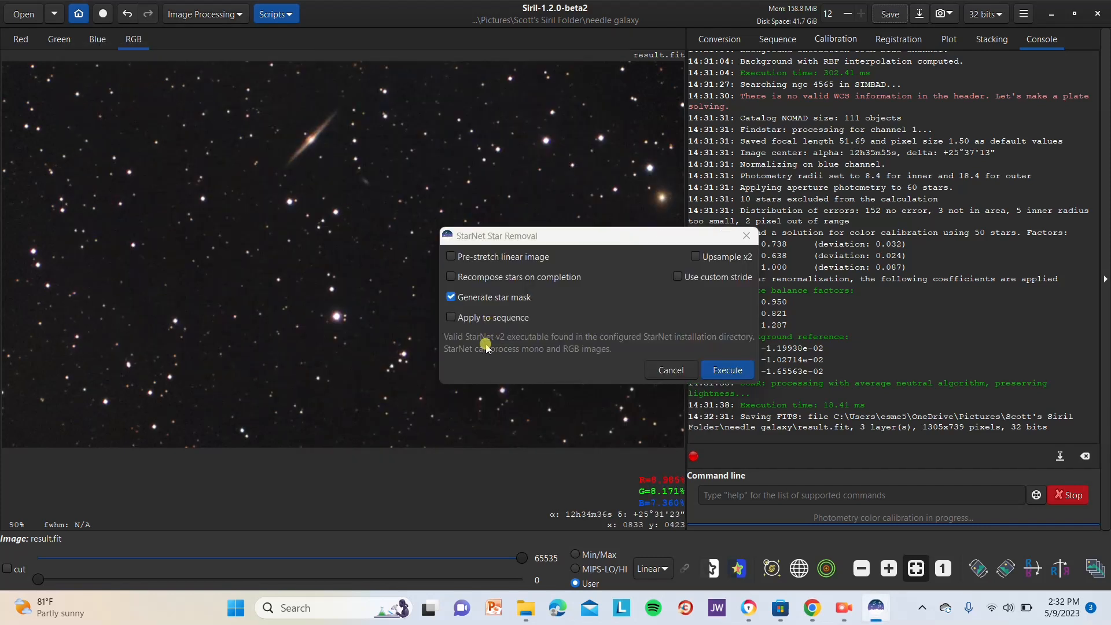
mouse_move(552, 352)
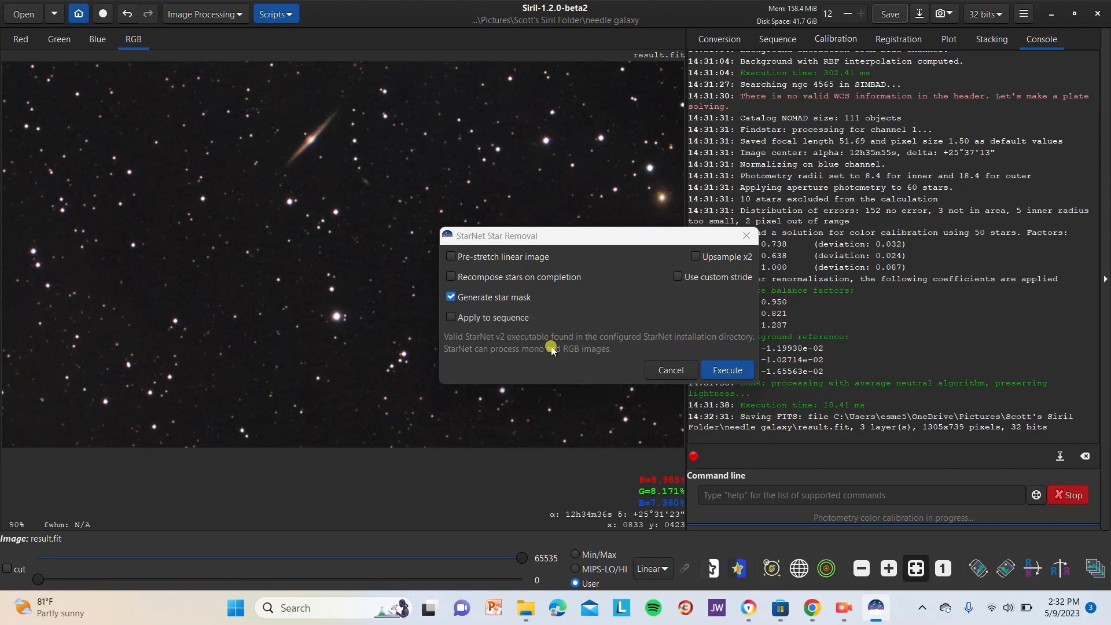
left_click(450, 276)
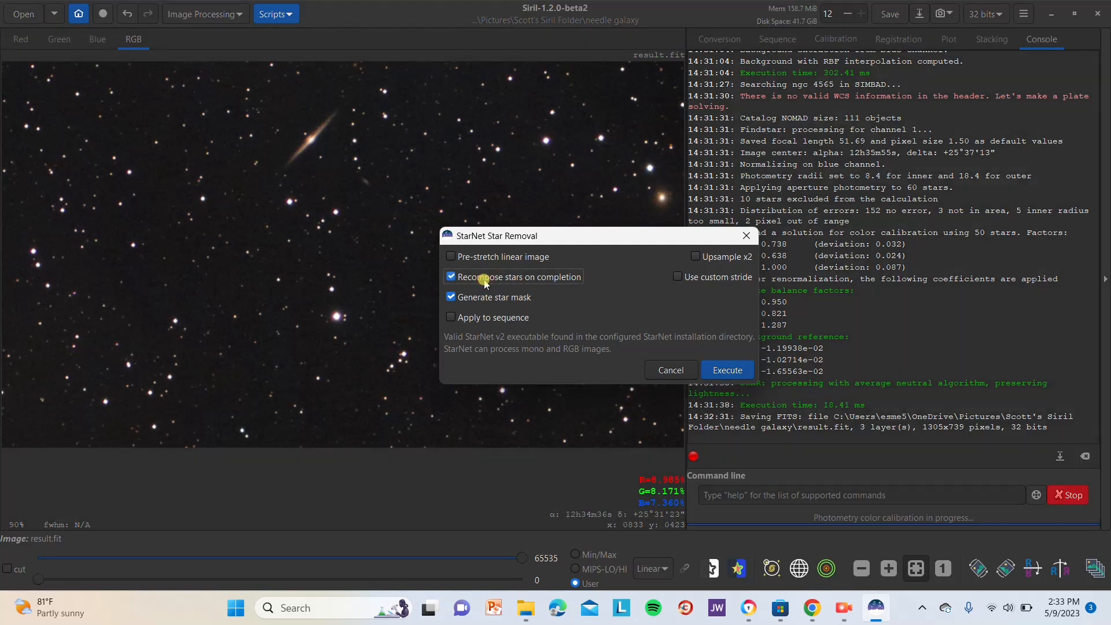
left_click(696, 257)
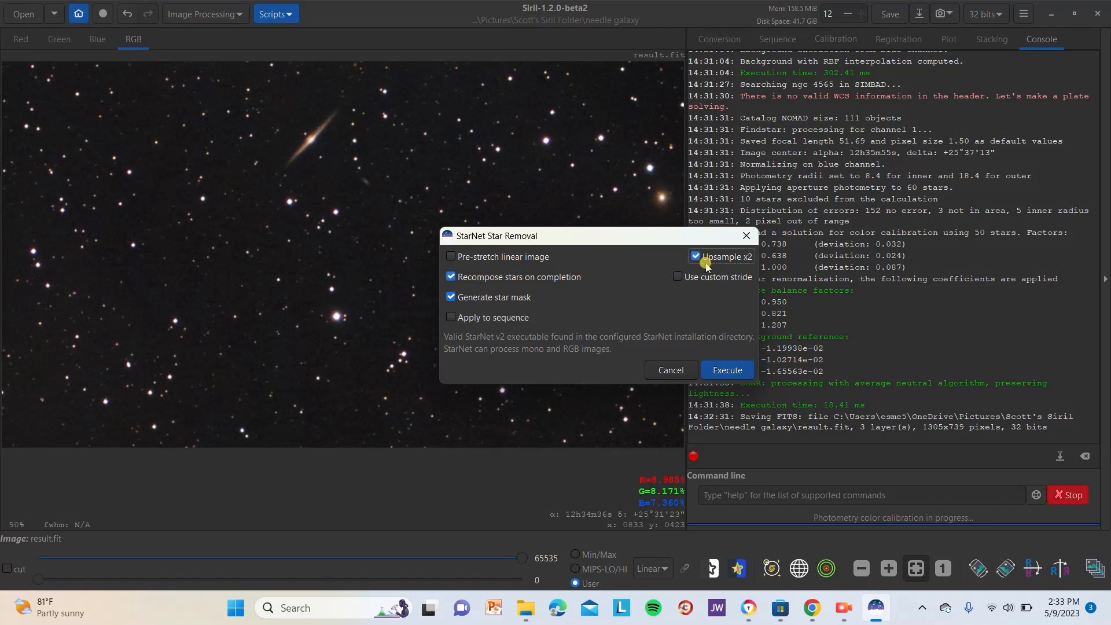
left_click(727, 369)
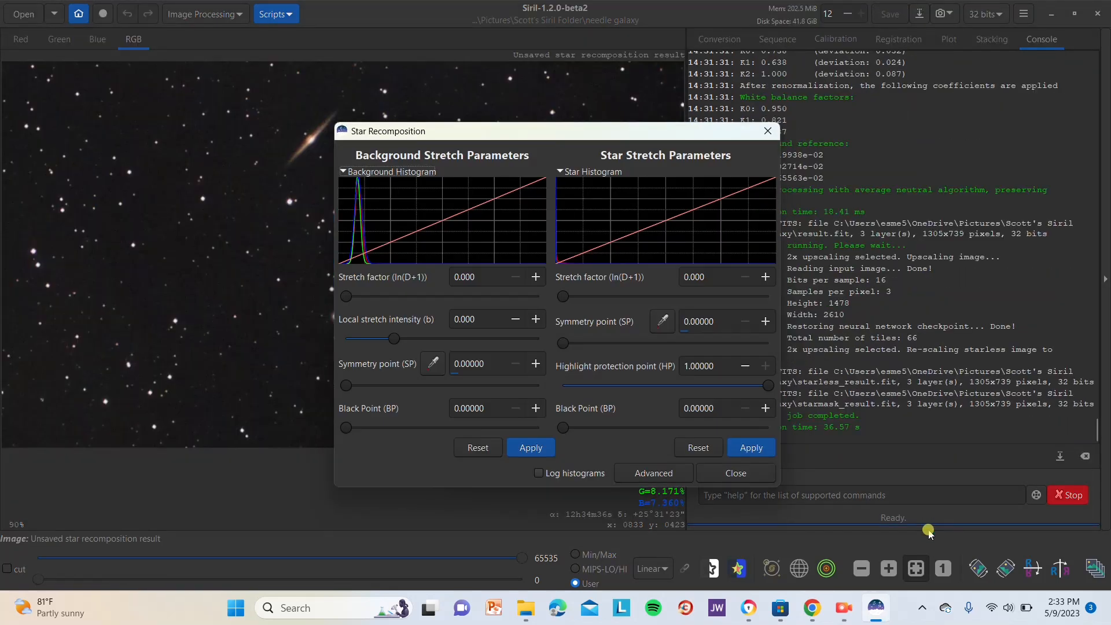
mouse_move(401, 136)
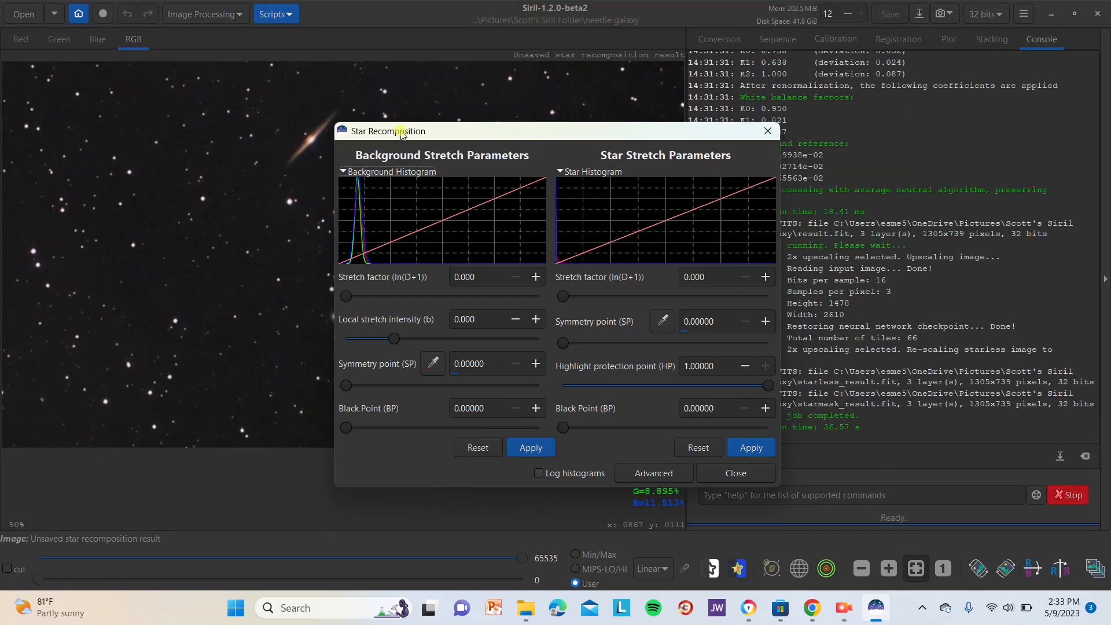
Step: Move the recomposition window aside and try star stretch factors of about 1.8, 9 and 5.3
left_click_drag(386, 132, 648, 177)
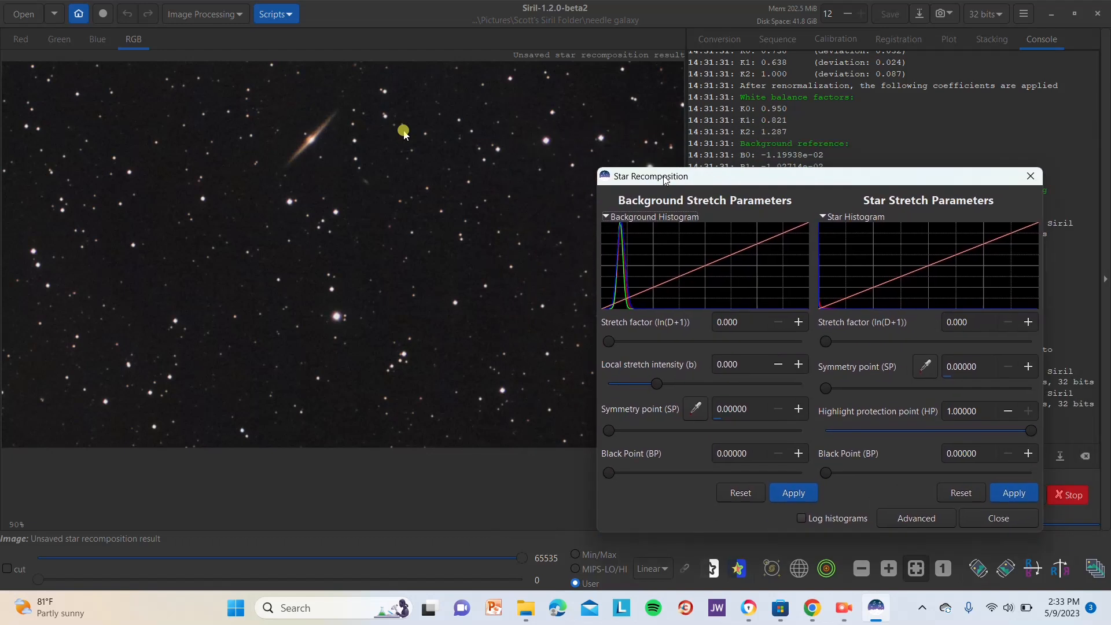
left_click_drag(649, 176, 610, 187)
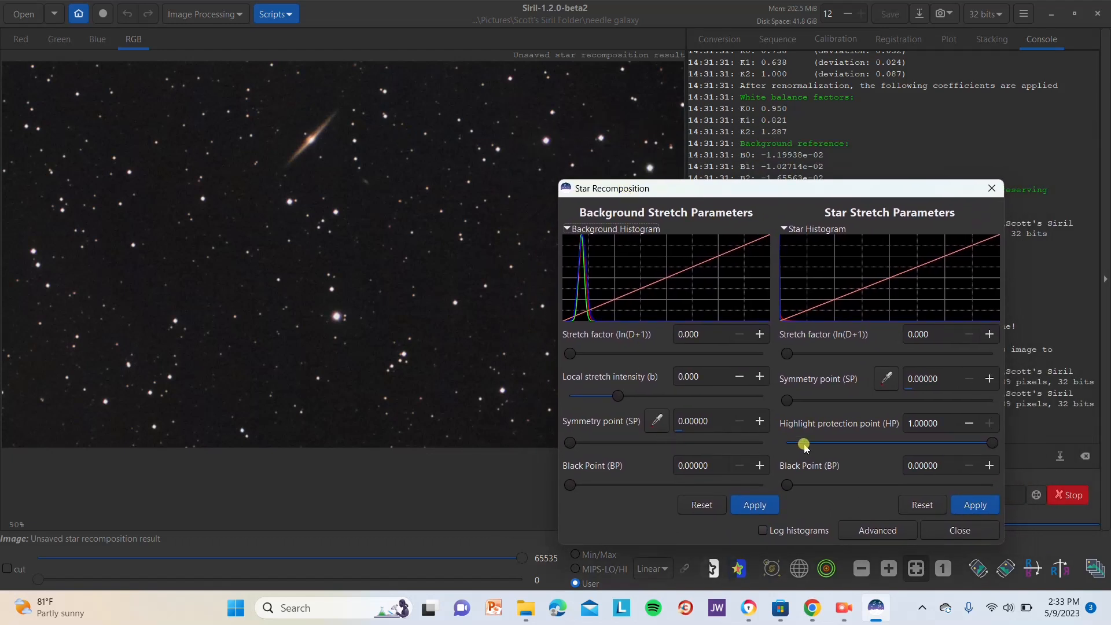
left_click_drag(787, 353, 824, 353)
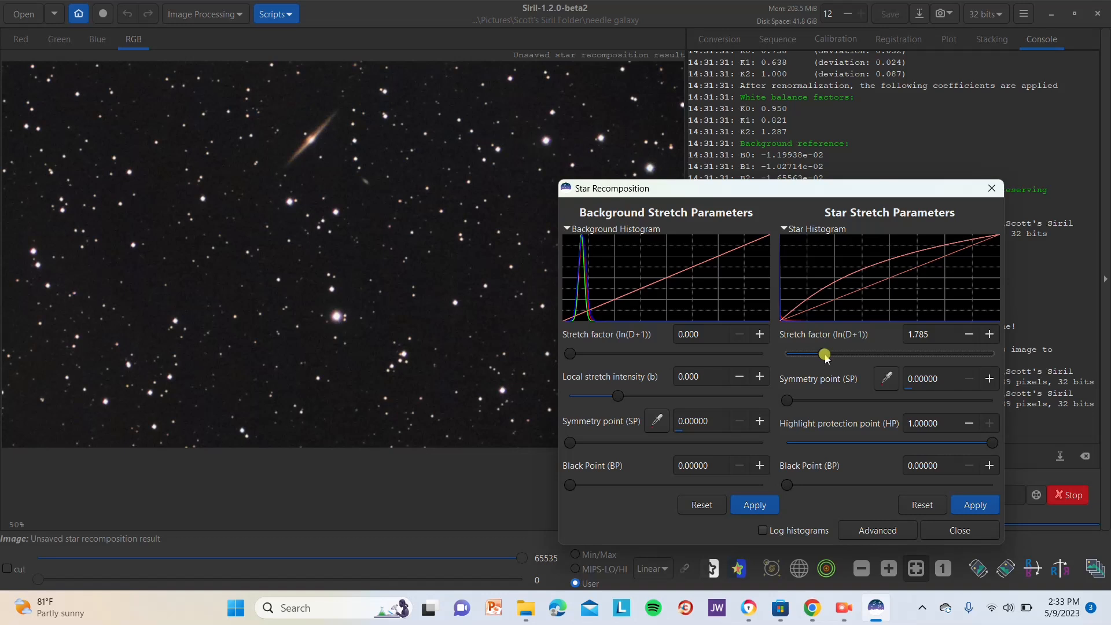
left_click_drag(824, 353, 970, 353)
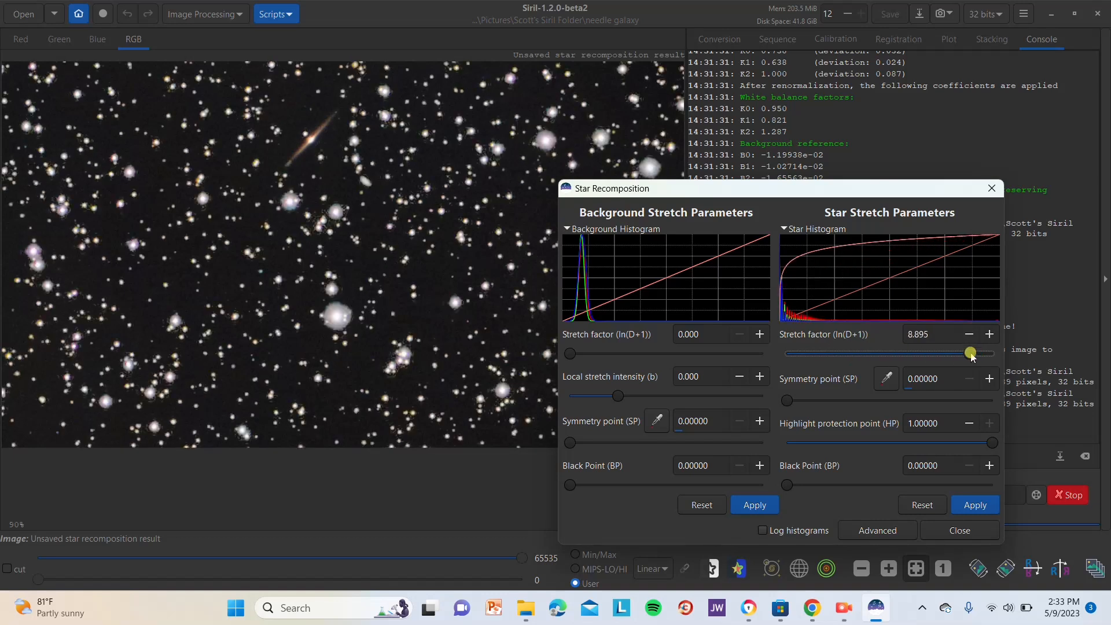
left_click_drag(970, 353, 897, 353)
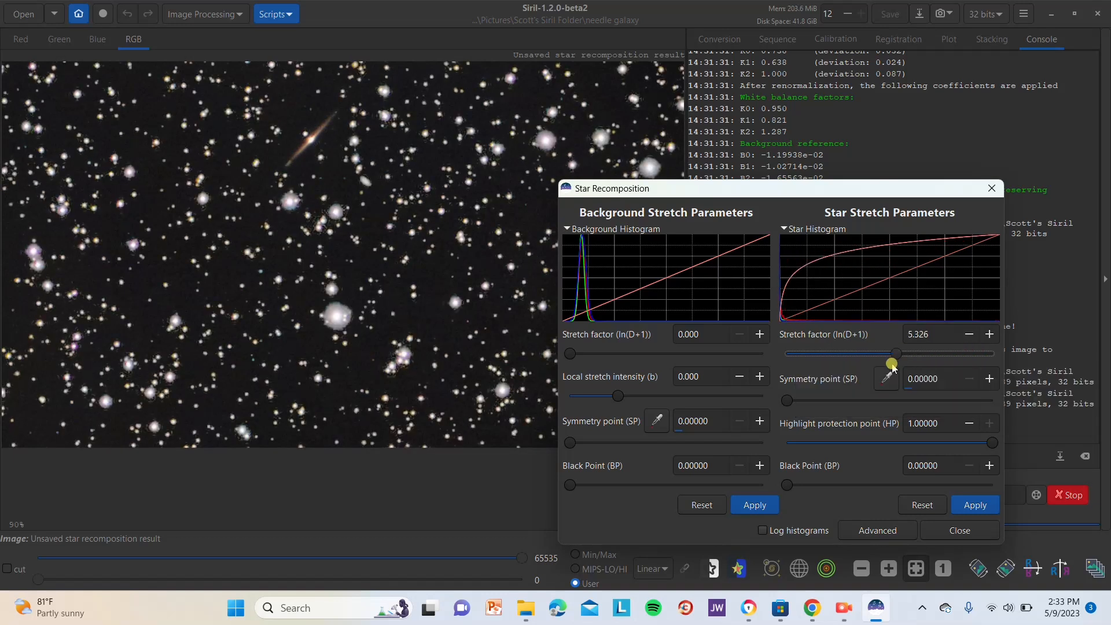
Step: Raise the star black point to about 0.31 and set the symmetry point near 0.25
left_click_drag(899, 353, 807, 358)
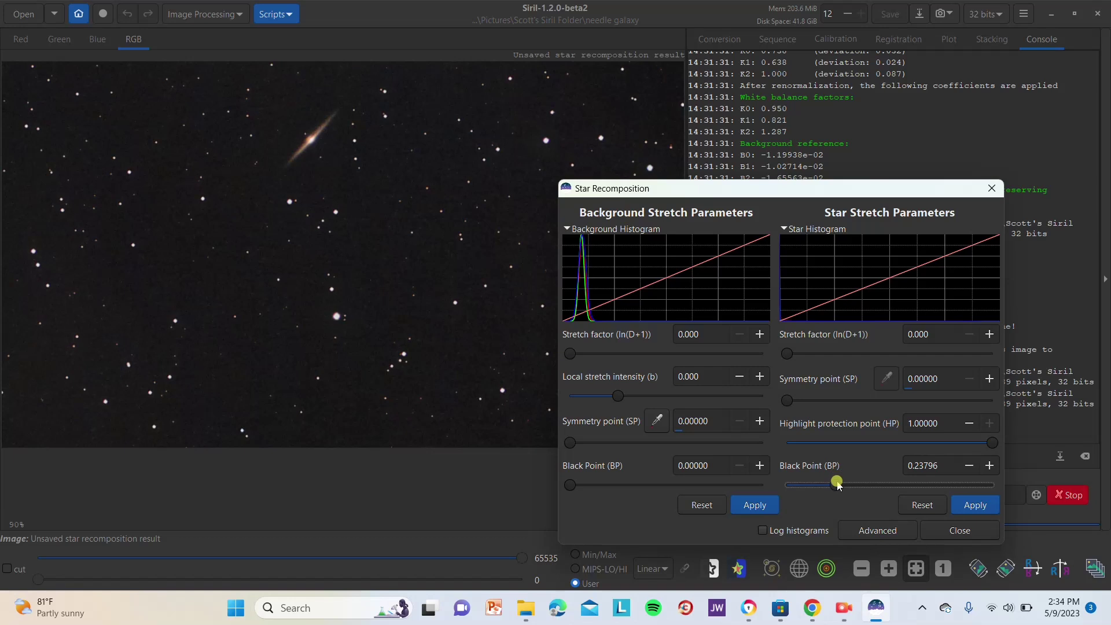
left_click_drag(836, 485, 852, 485)
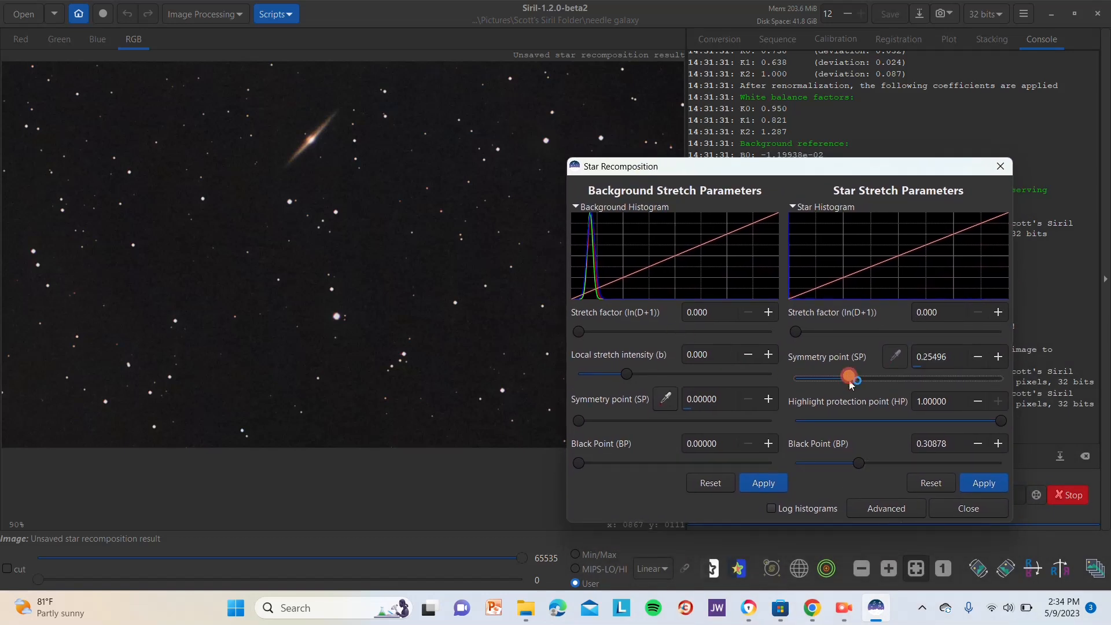
left_click_drag(796, 331, 820, 333)
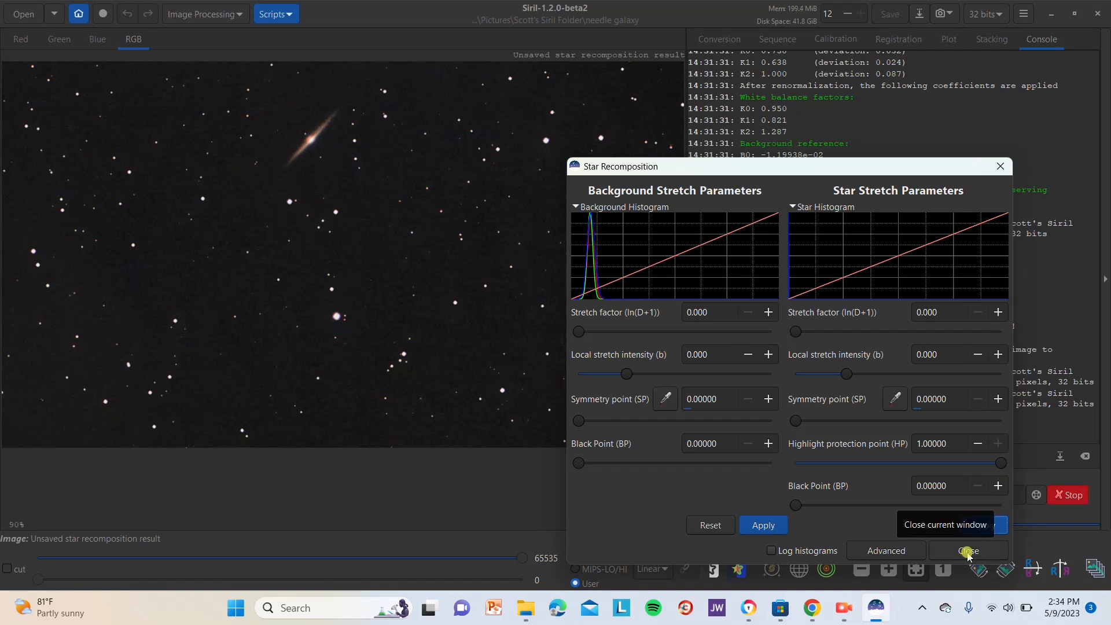
Step: Close the Star Recomposition dialog, leaving result.fit with stars on screen
left_click(968, 550)
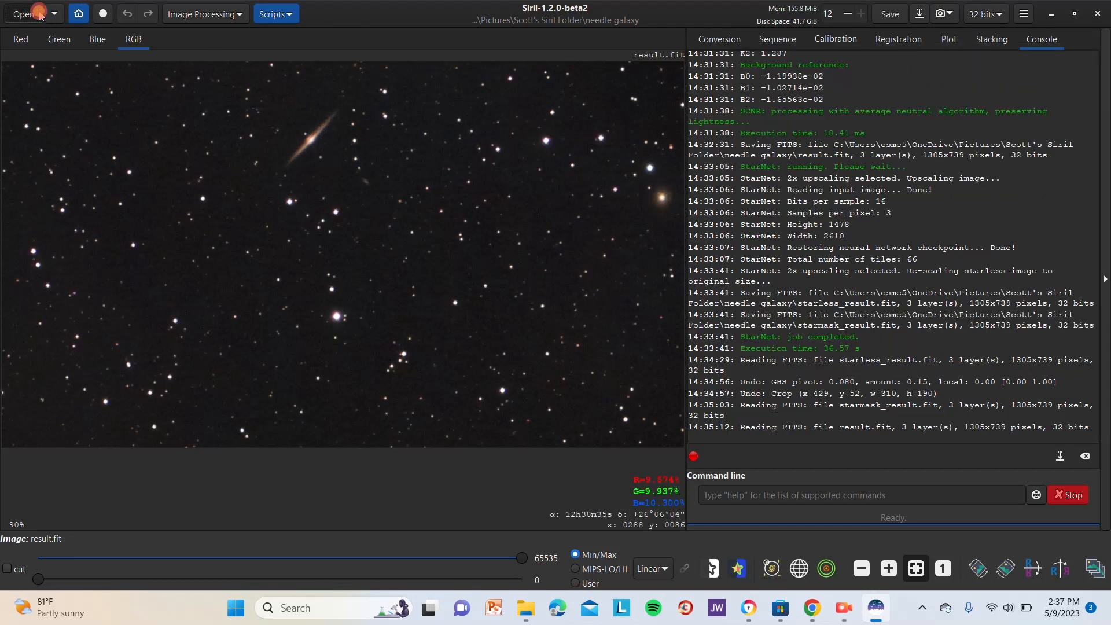
Step: Load 2023-05-09T18.34.22.png from the needle galaxy folder, replacing result.fit in the viewer
left_click(23, 13)
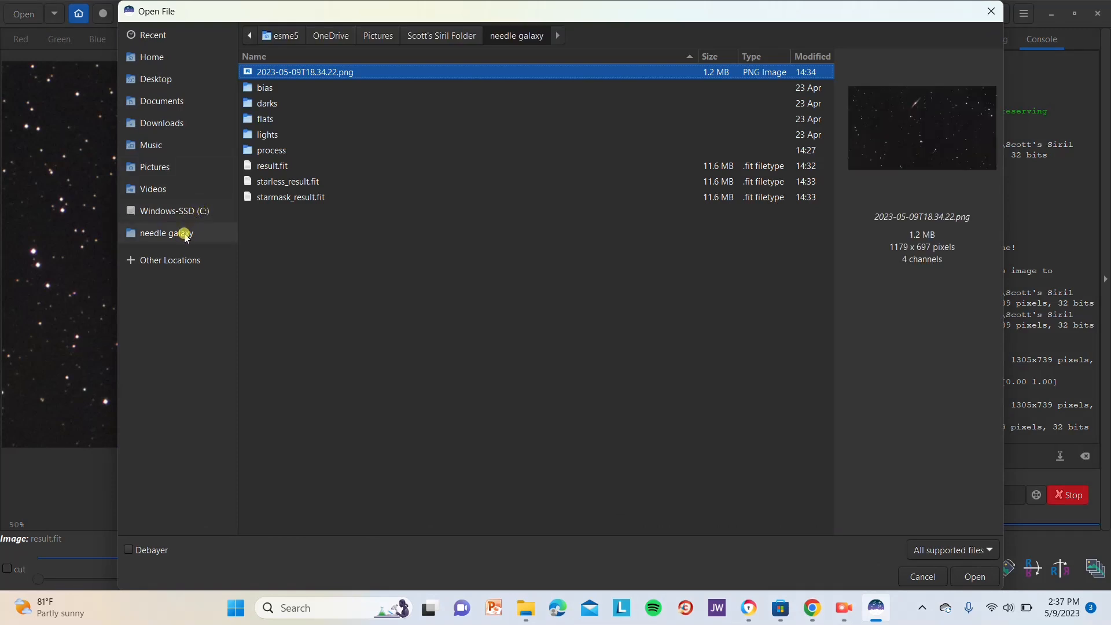
left_click(185, 233)
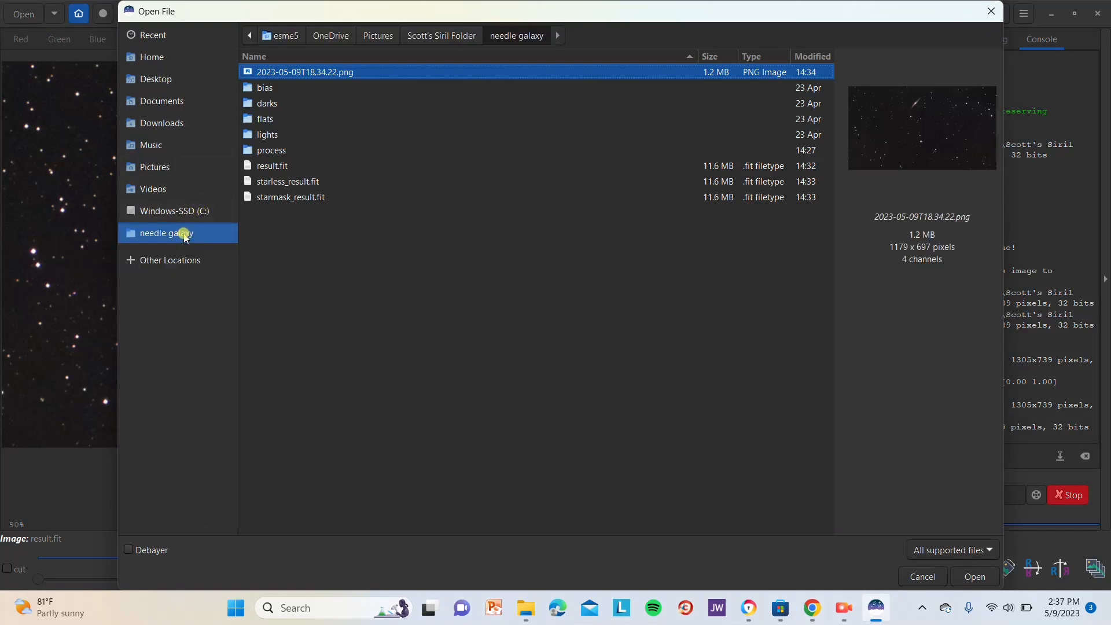
mouse_move(852, 431)
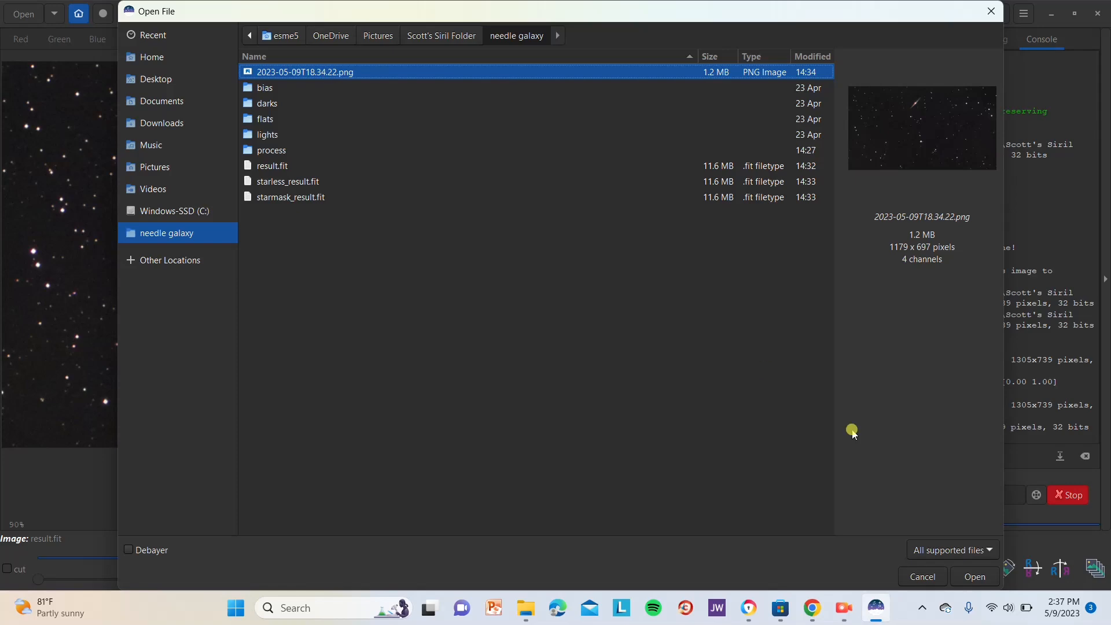
left_click(975, 576)
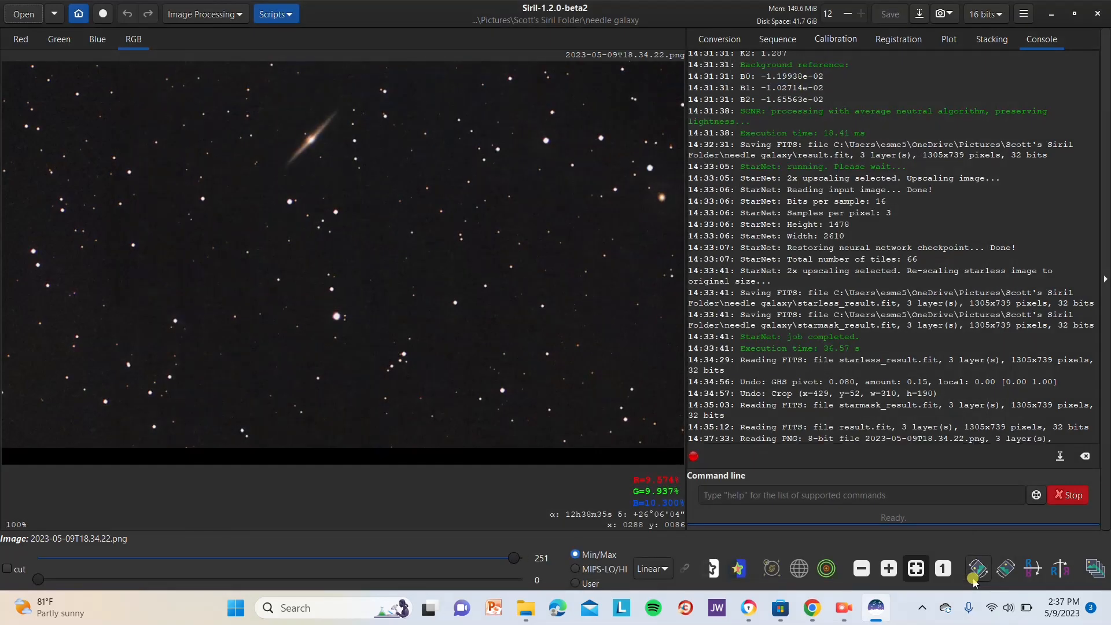